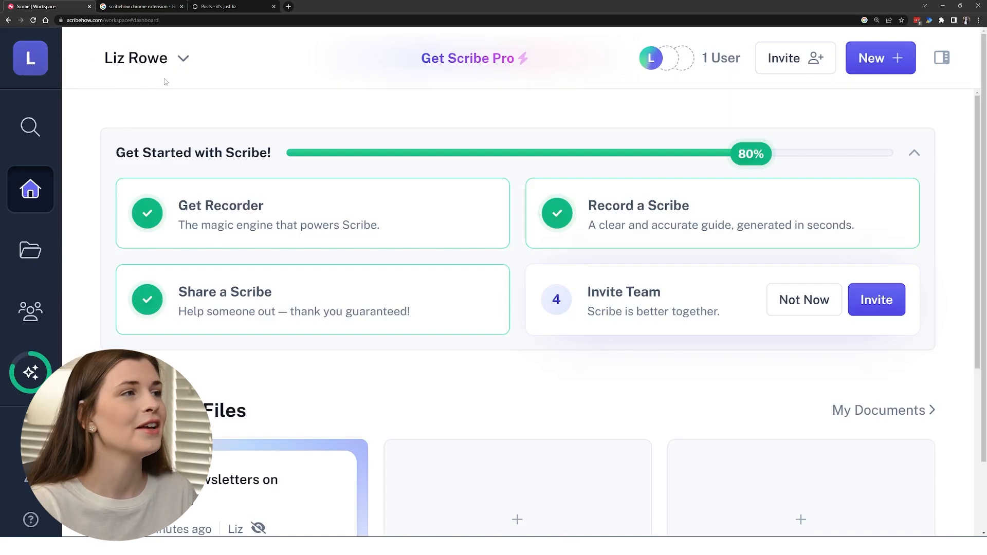
mouse_move(241, 128)
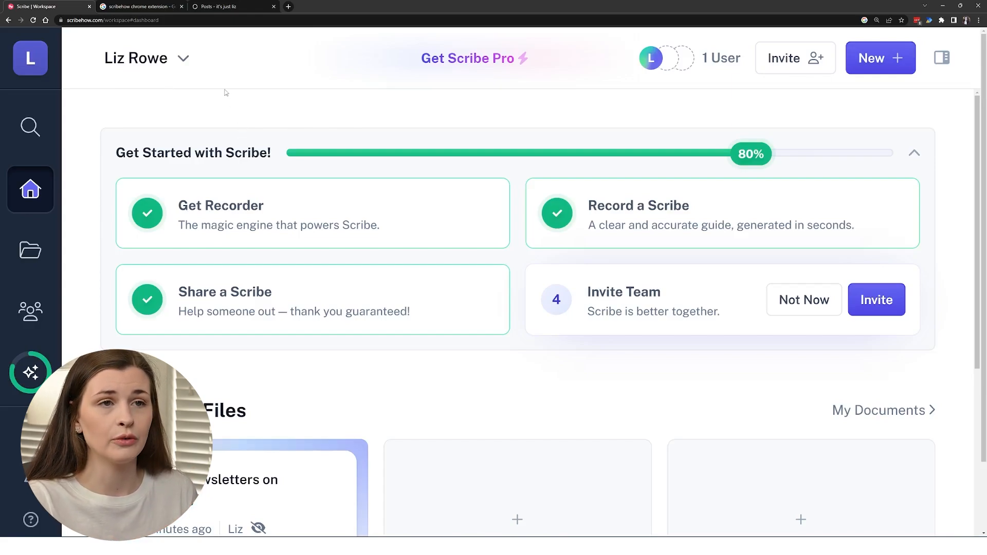
mouse_move(847, 125)
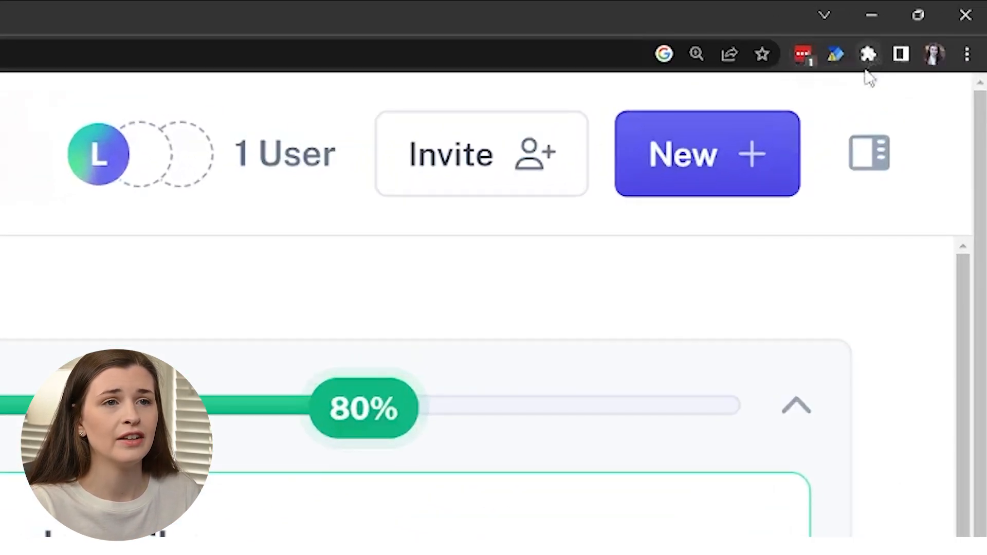
mouse_move(871, 57)
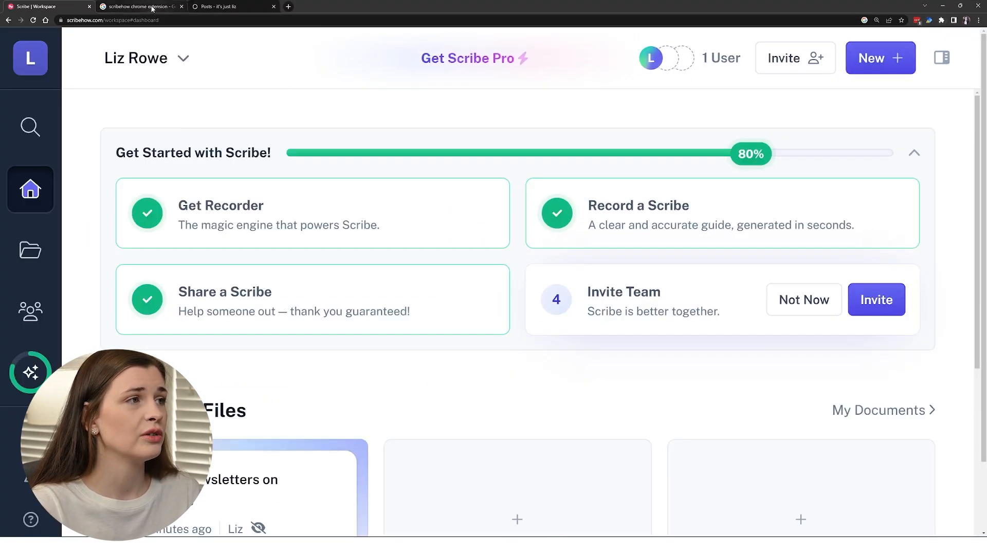
- Search Google for 'scribehow chrome extension' and open its Chrome Web Store listing
click(144, 6)
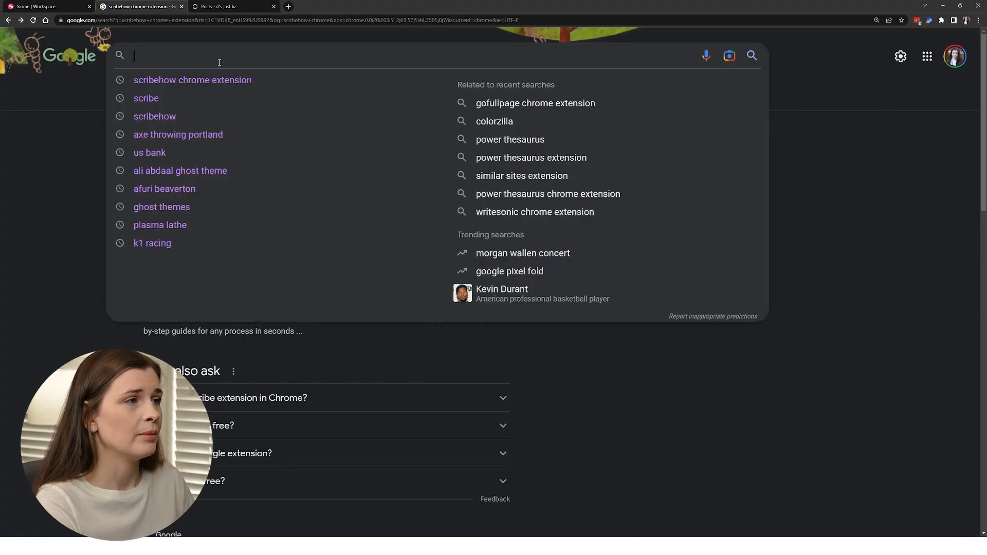
text(s)
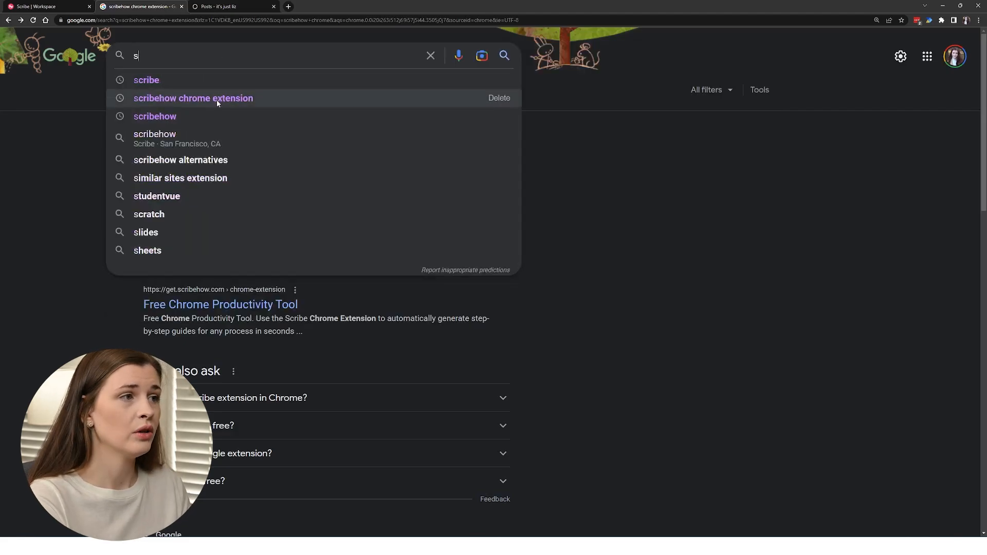
click(194, 98)
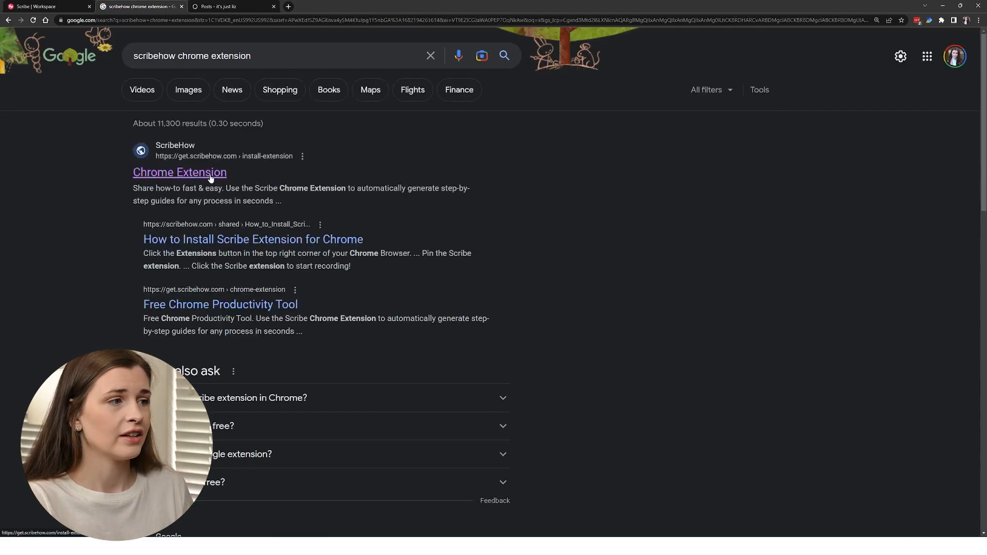
click(179, 172)
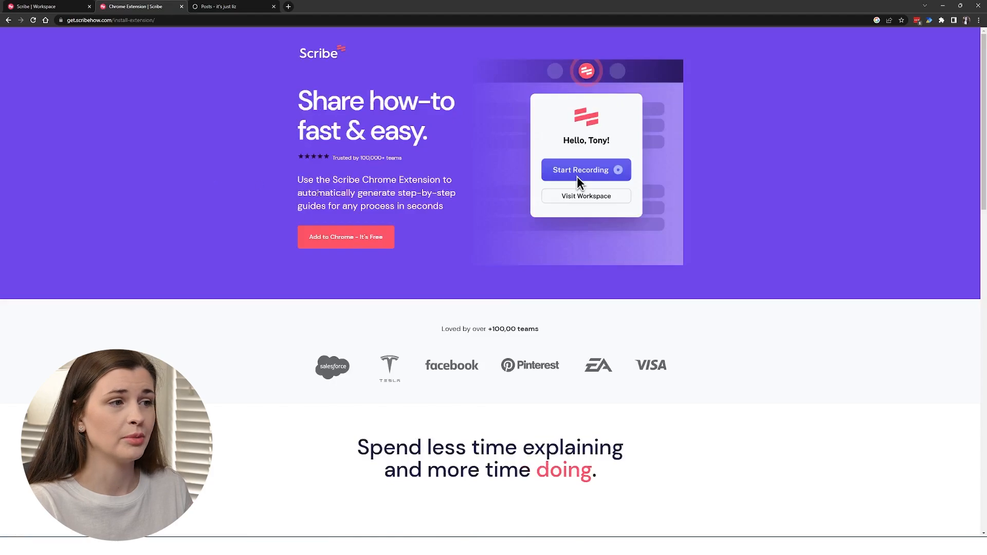
mouse_move(366, 240)
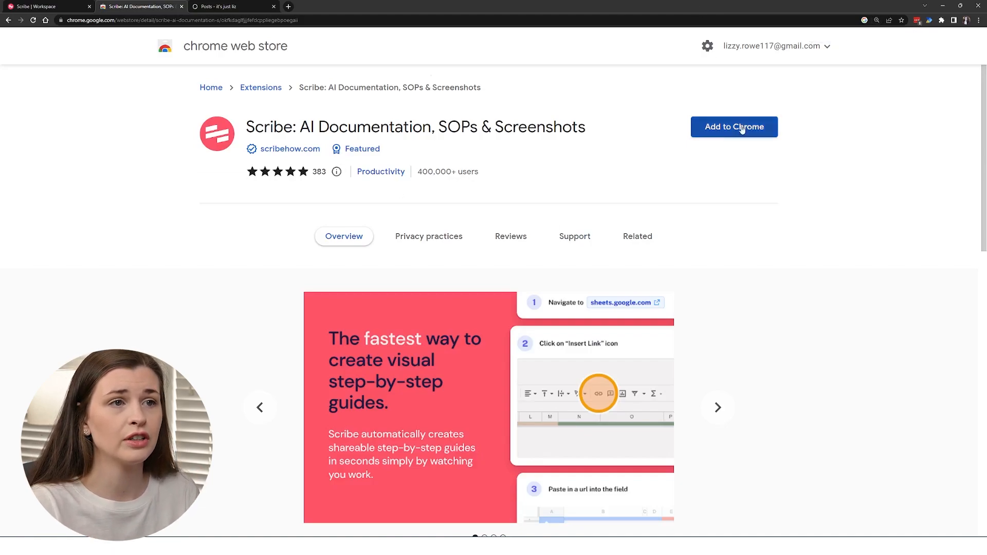
- Add Scribe to Chrome and choose Pin Extension Later on the popup
click(734, 127)
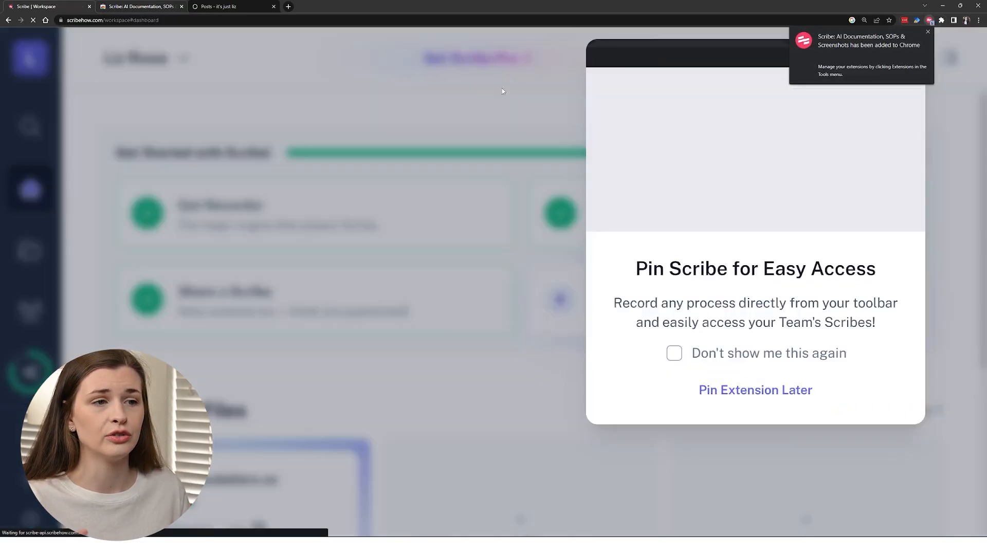
click(933, 19)
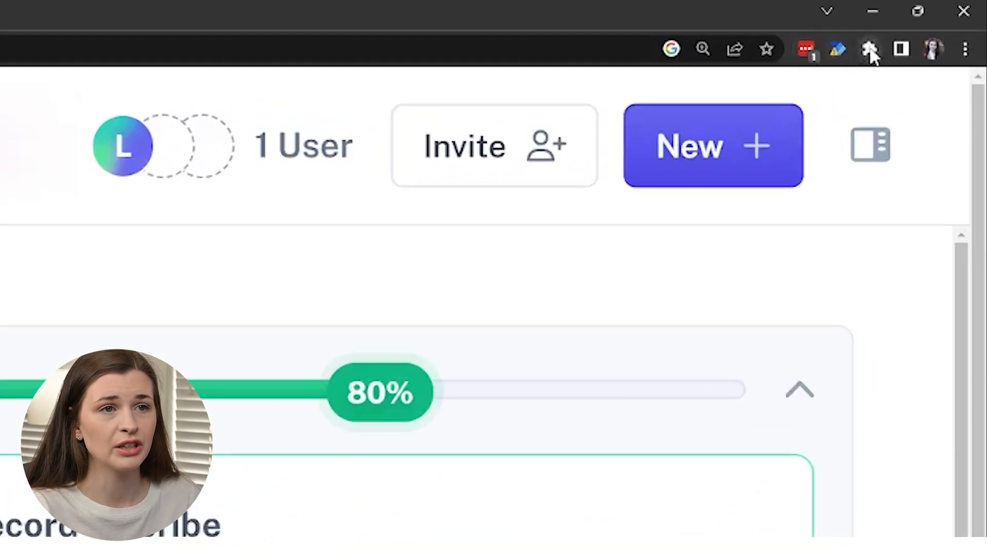
- Pin Scribe to the toolbar from the Extensions menu and close the panel
click(870, 47)
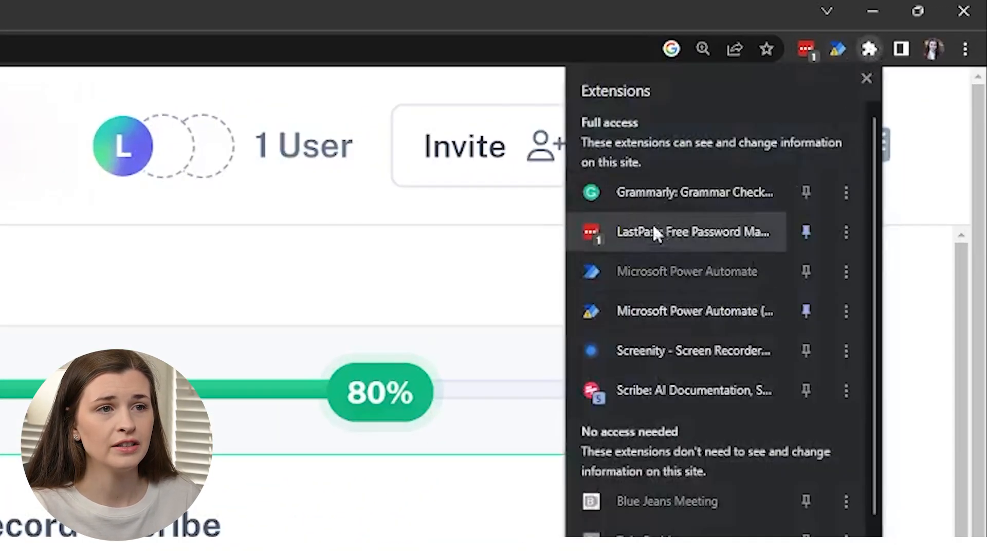
mouse_move(667, 446)
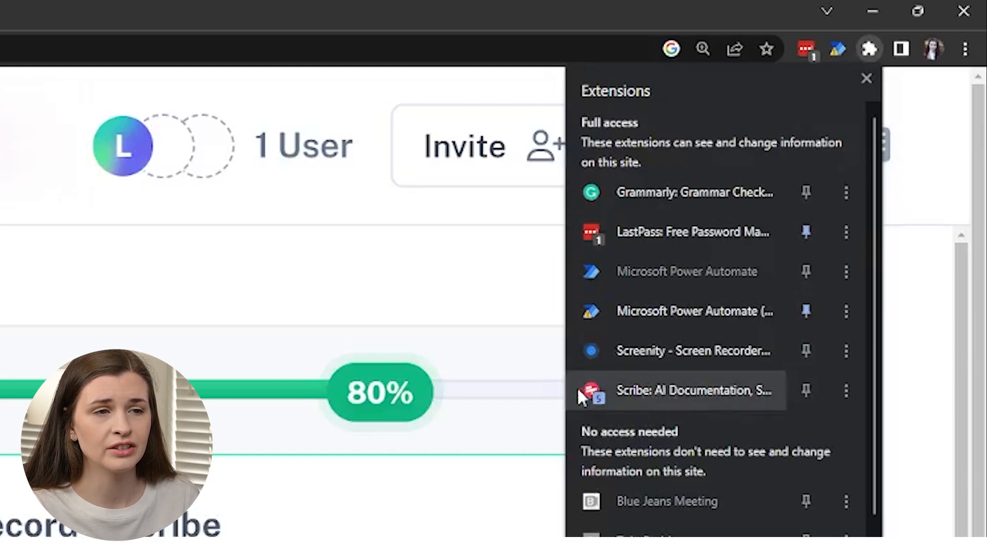
click(805, 391)
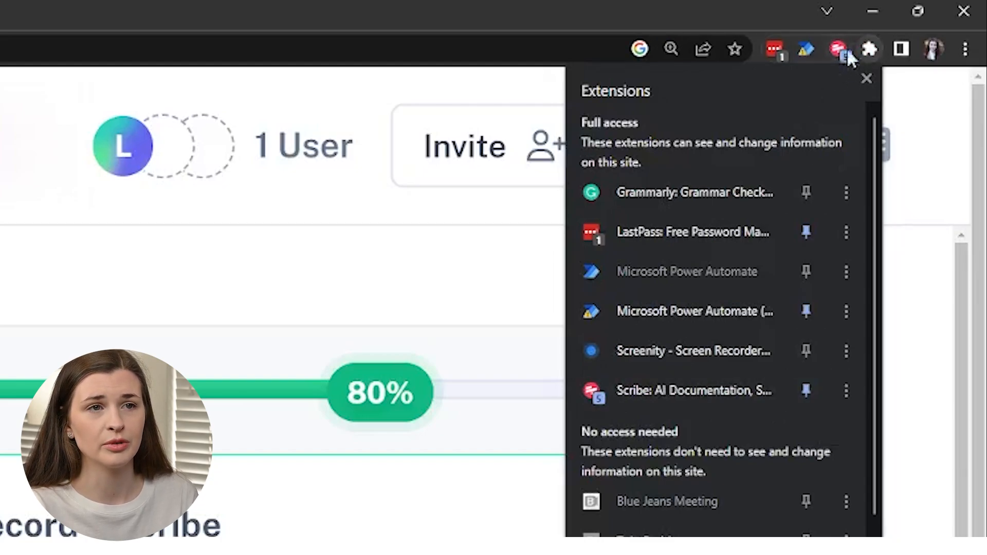
click(867, 78)
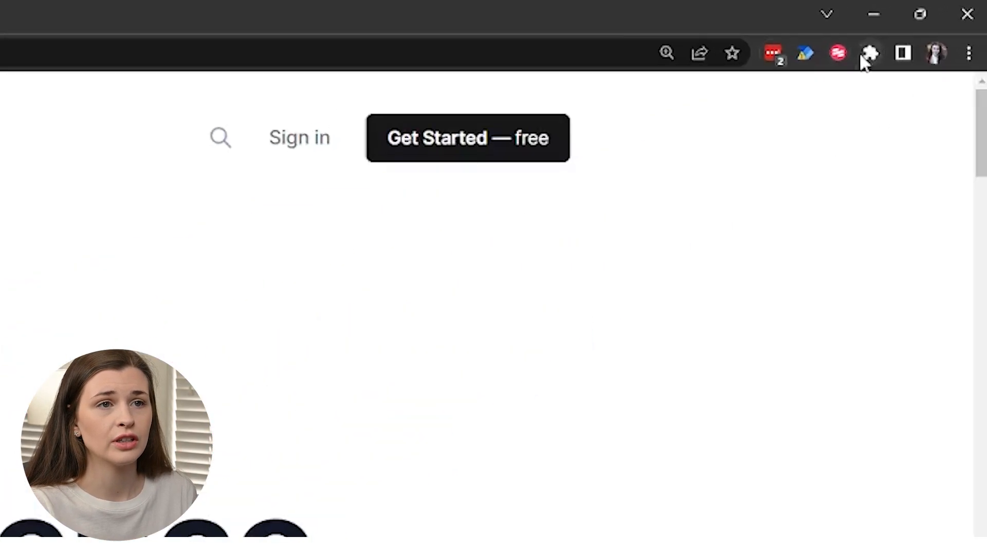
- Start a Scribe recording and sign in to the it's just liz Ghost site
click(837, 53)
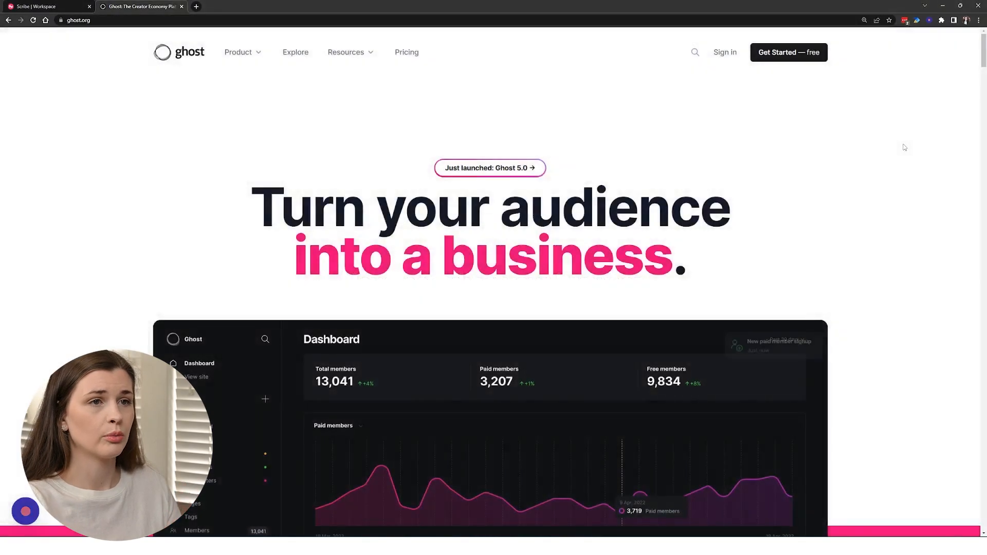
click(725, 52)
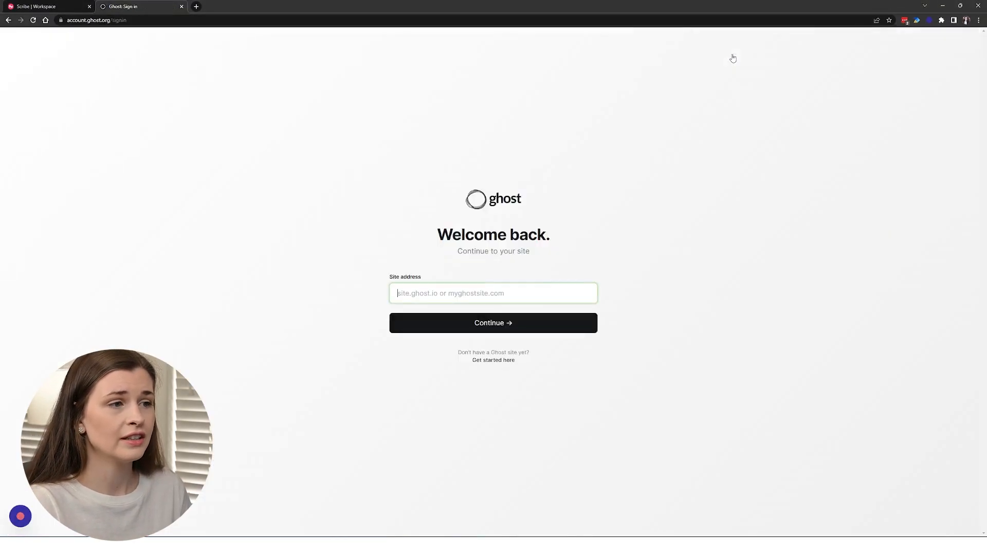
click(493, 323)
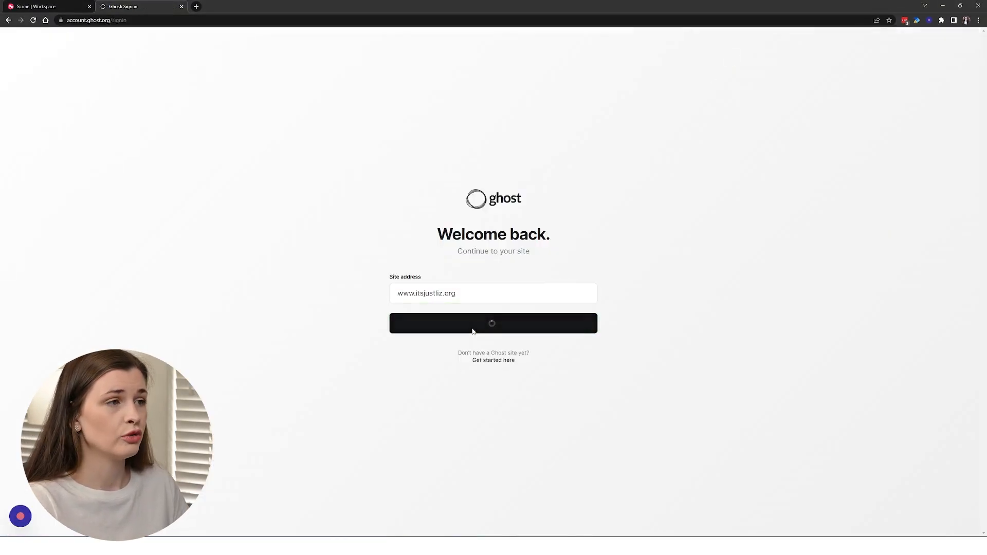
click(494, 323)
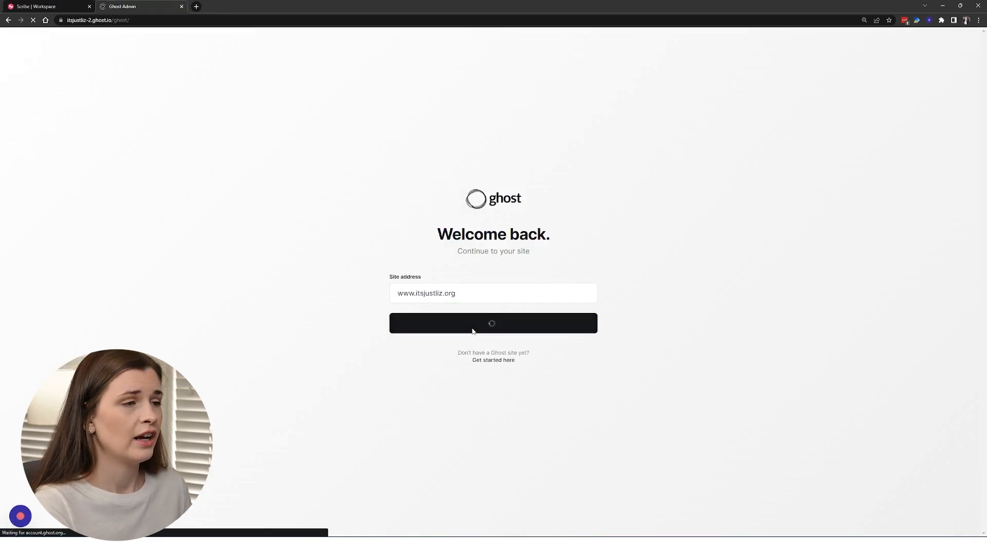
click(493, 323)
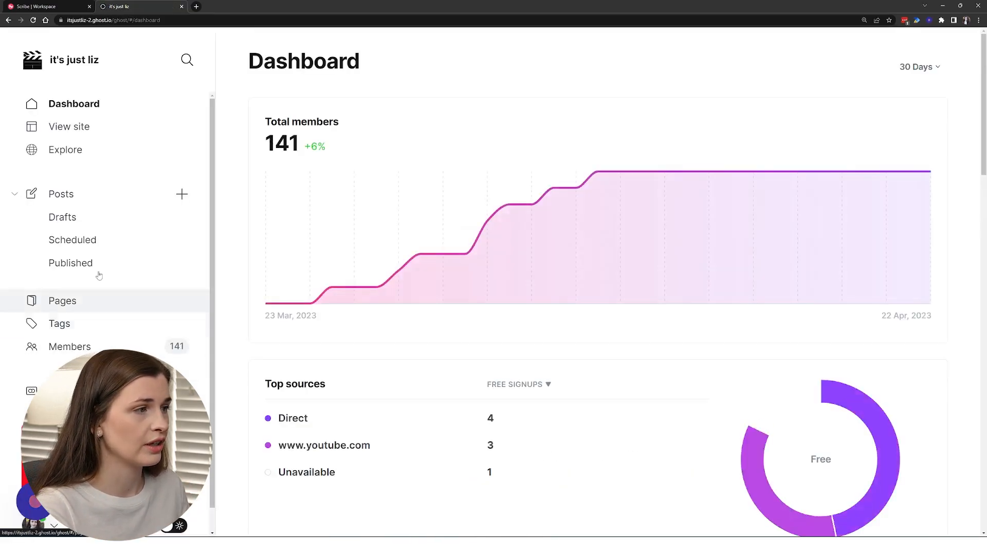
- From Posts, create a new post titled 'New Post'
click(61, 194)
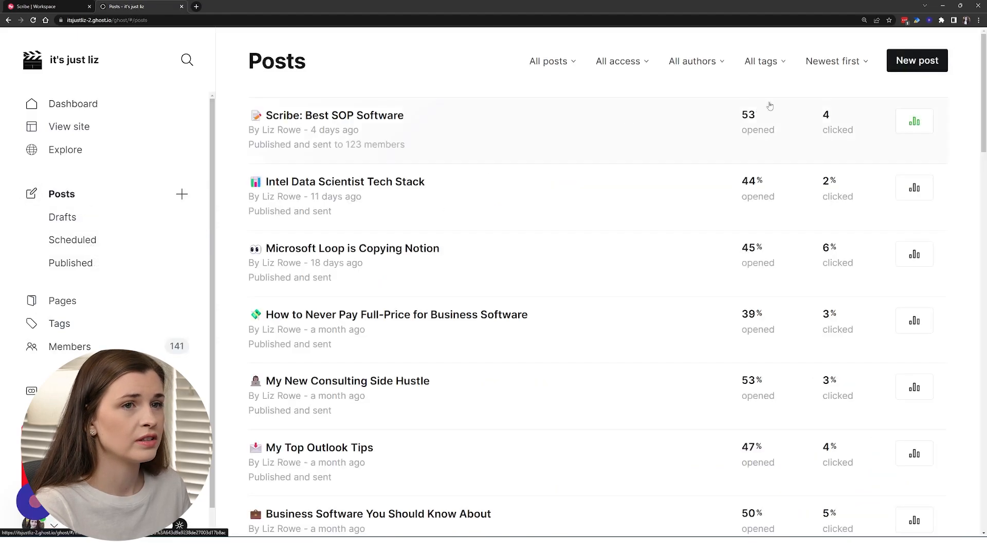
click(917, 60)
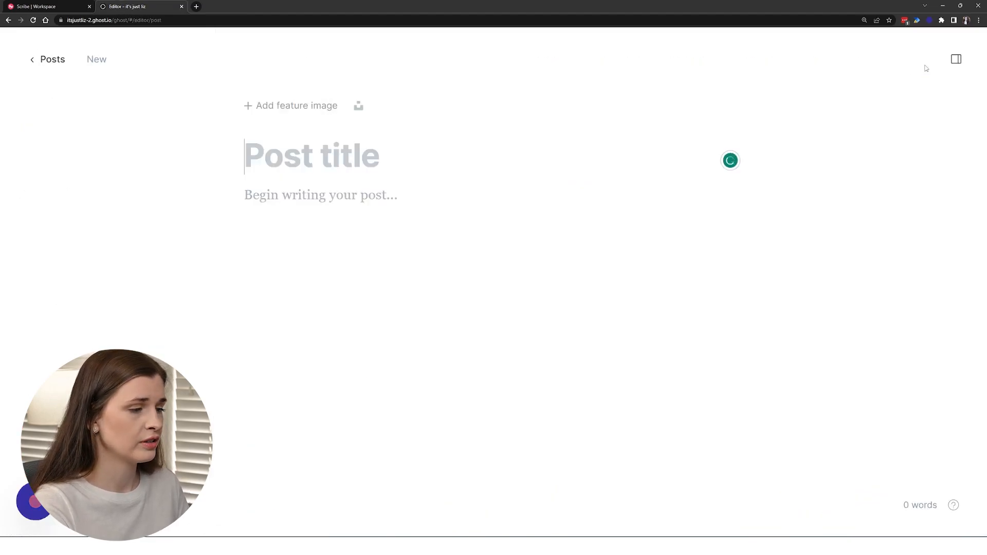
text(New Post)
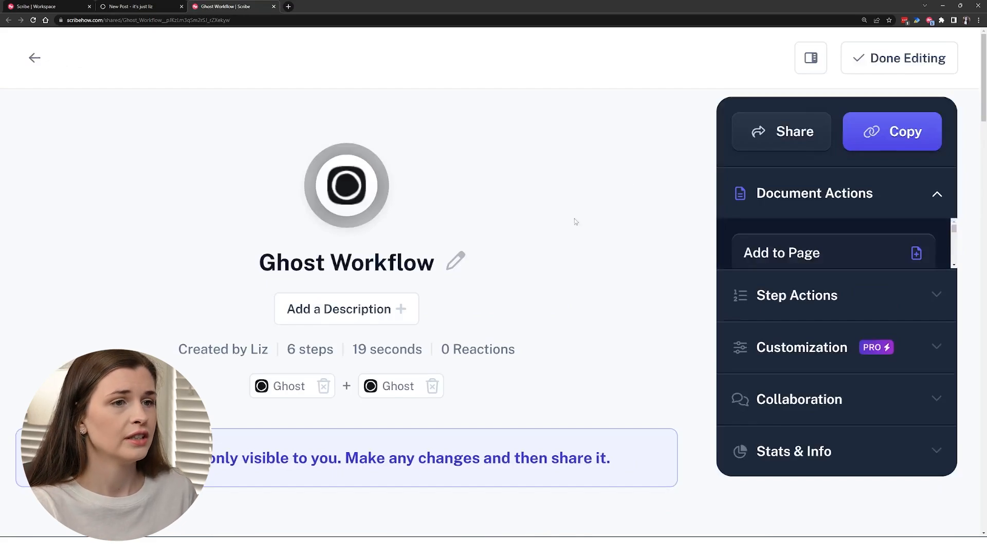
- Scroll through the Ghost Workflow steps, expand Customization, then close the guide tab
scroll(down, 3)
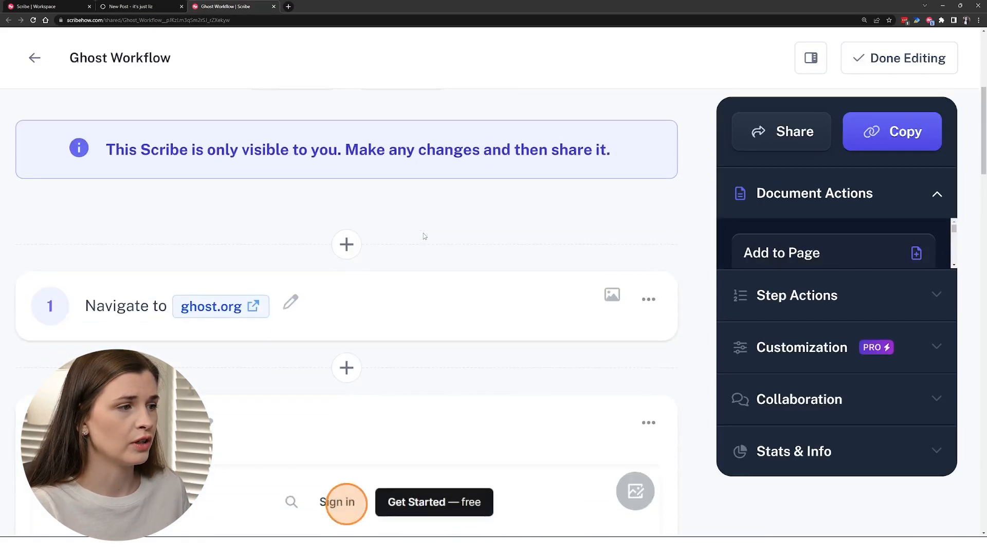
scroll(down, 3)
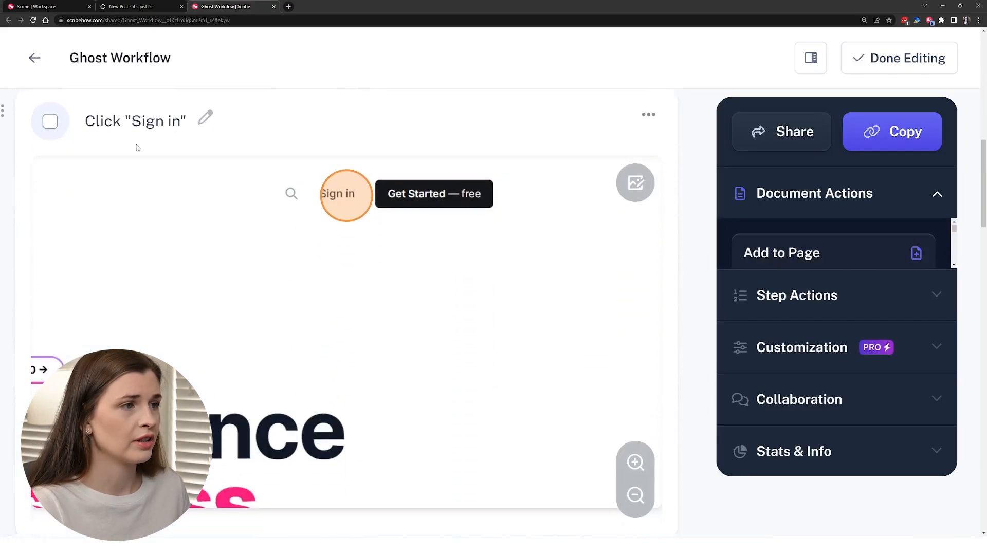
mouse_move(379, 229)
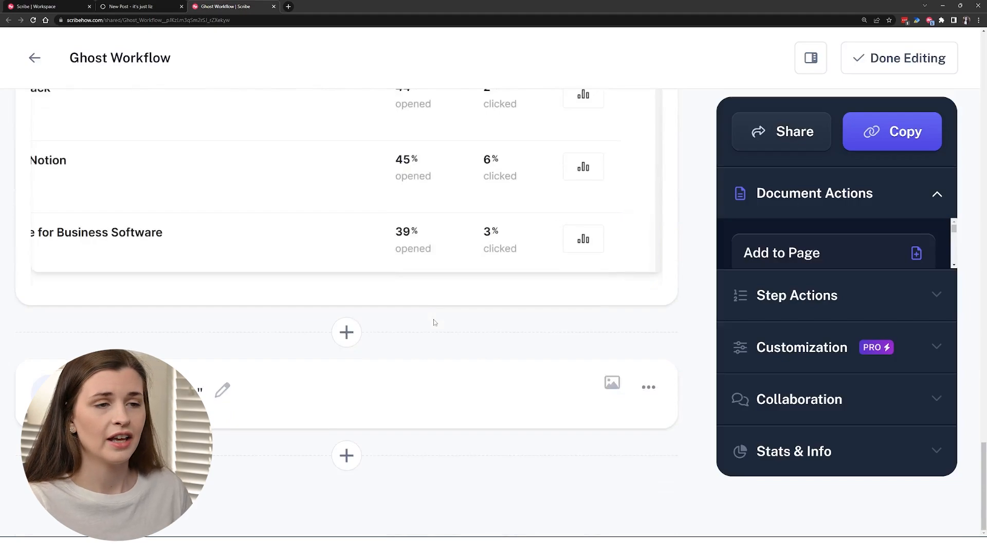
mouse_move(790, 309)
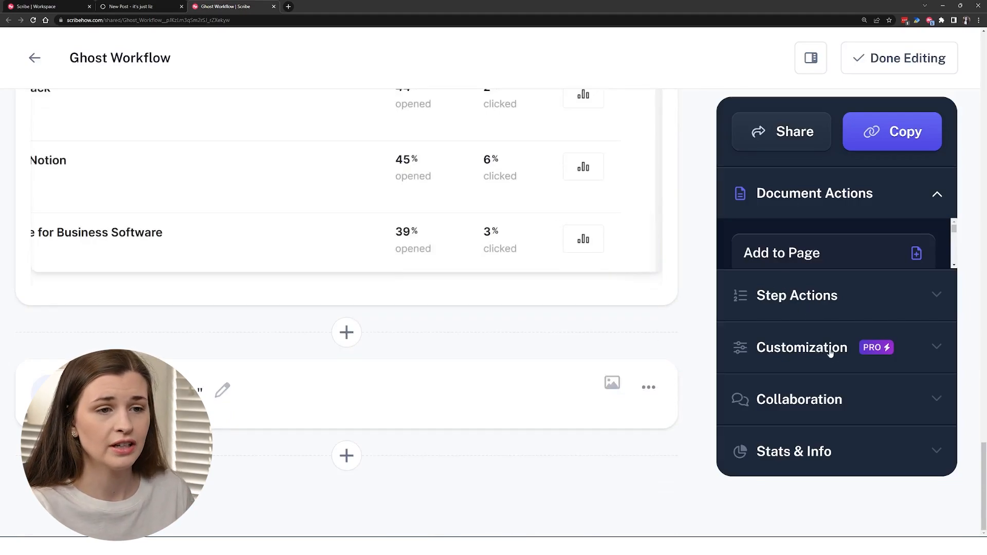
click(802, 348)
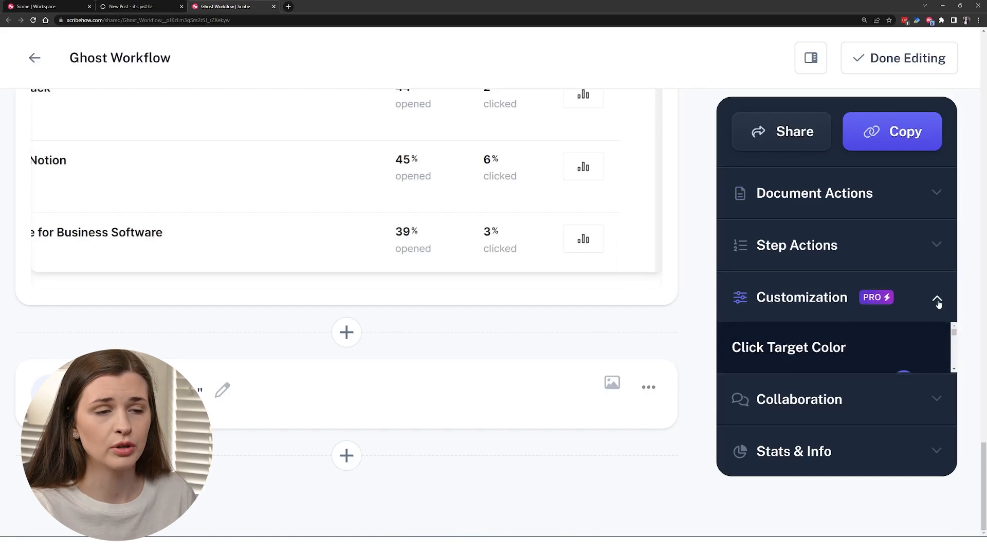
click(936, 299)
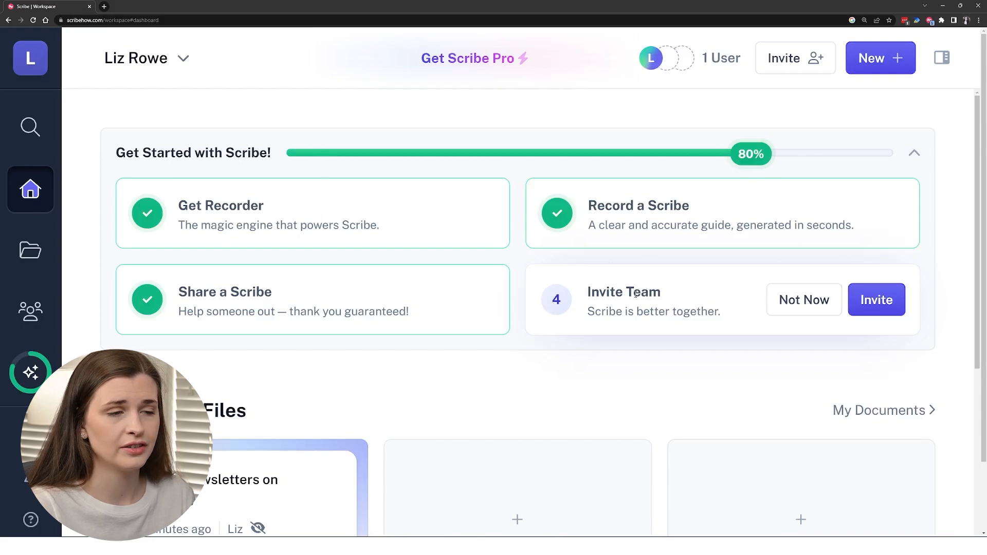
mouse_move(888, 310)
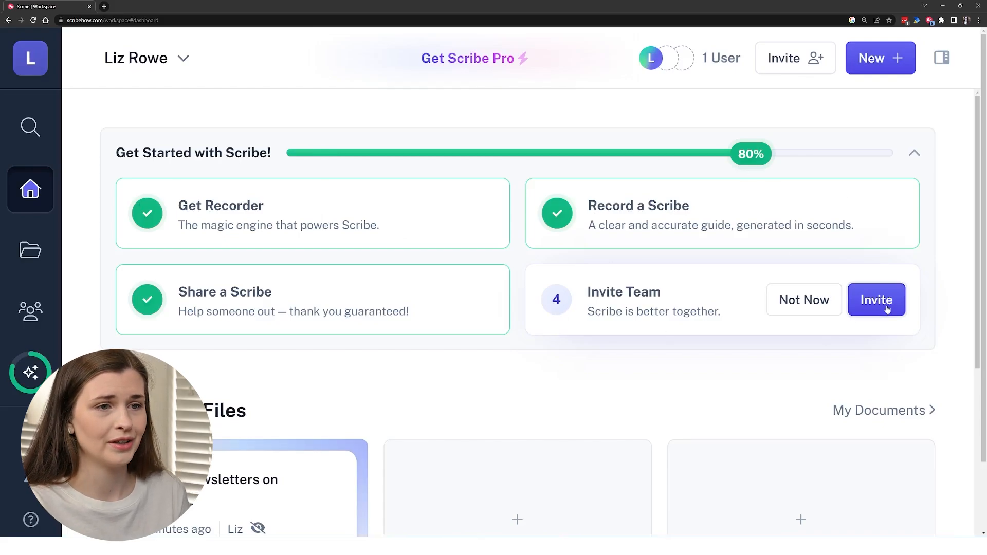
- Click Invite on the Invite Team card to clear the Get Started checklist
click(876, 300)
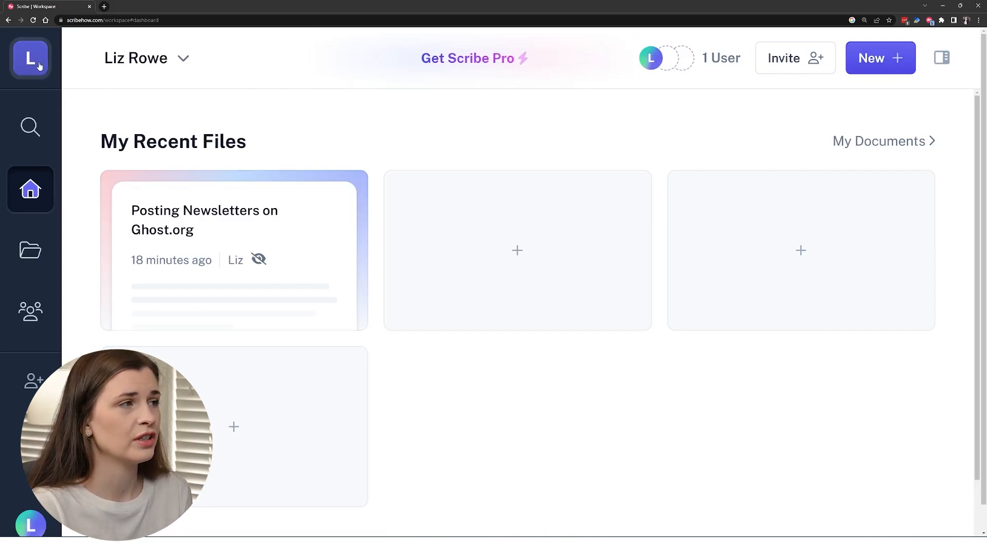
mouse_move(30, 131)
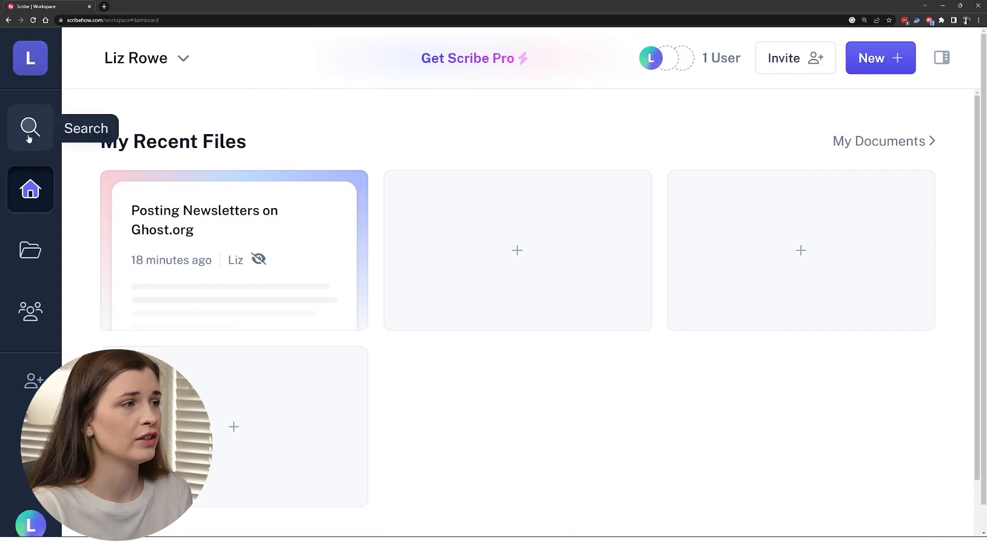
mouse_move(30, 249)
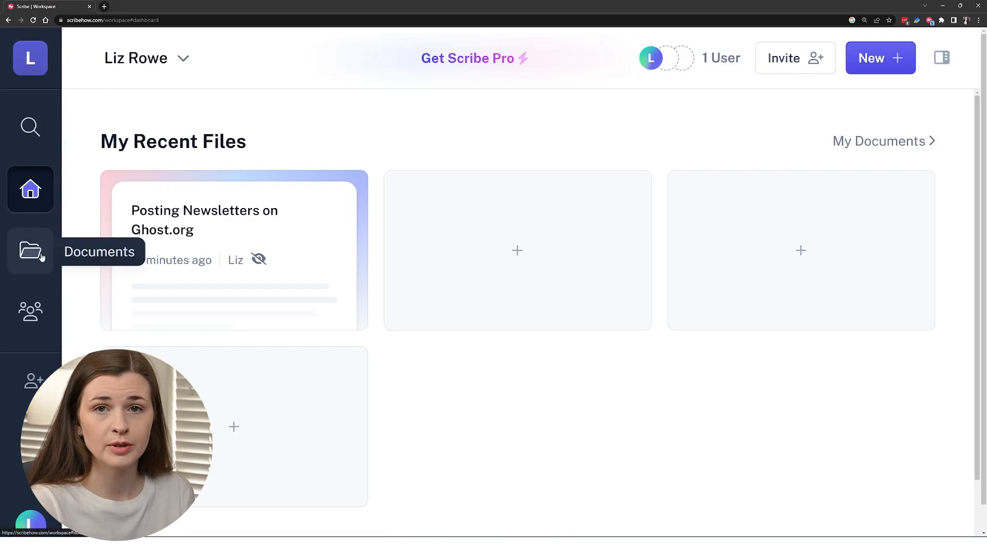
mouse_move(30, 314)
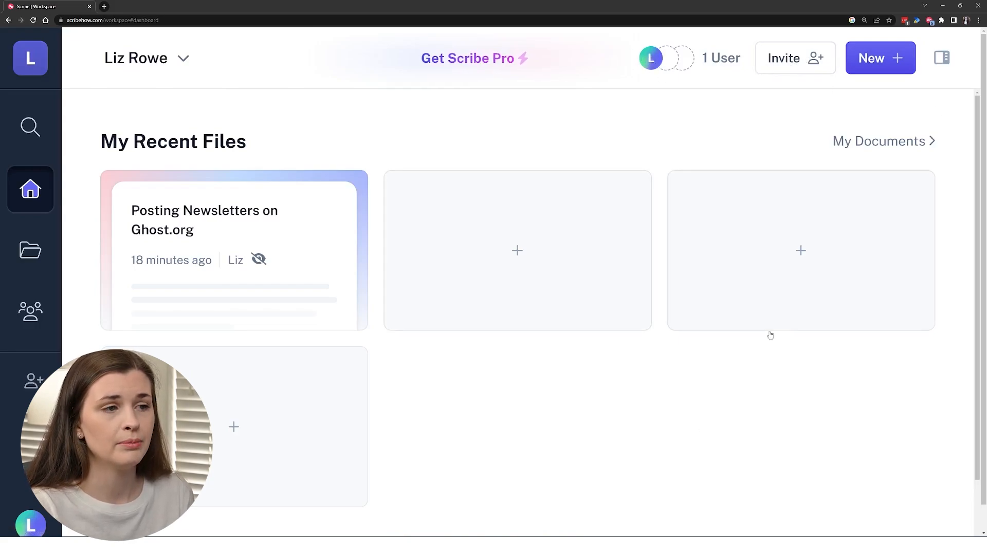
mouse_move(905, 72)
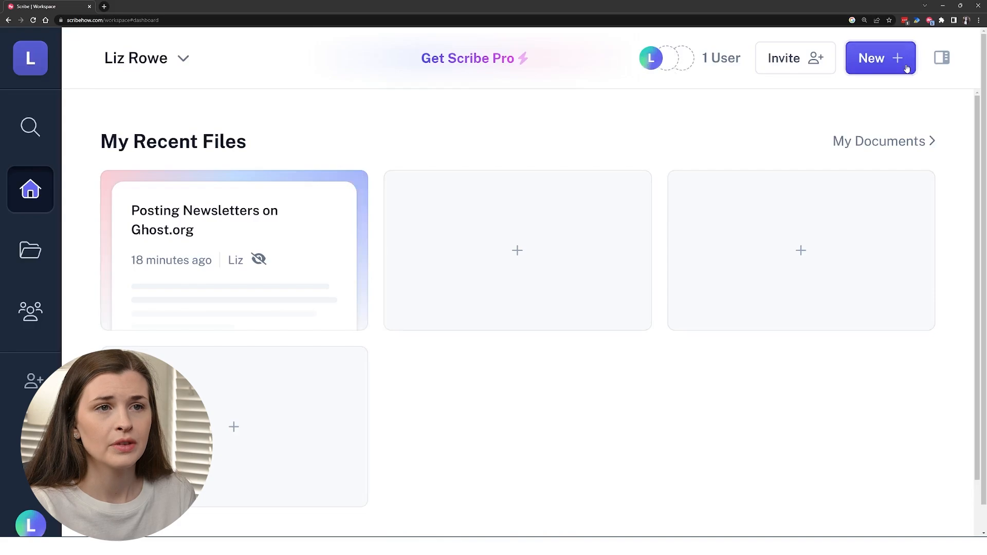
- Open the New + menu showing Record a Scribe and Create a Page
click(880, 58)
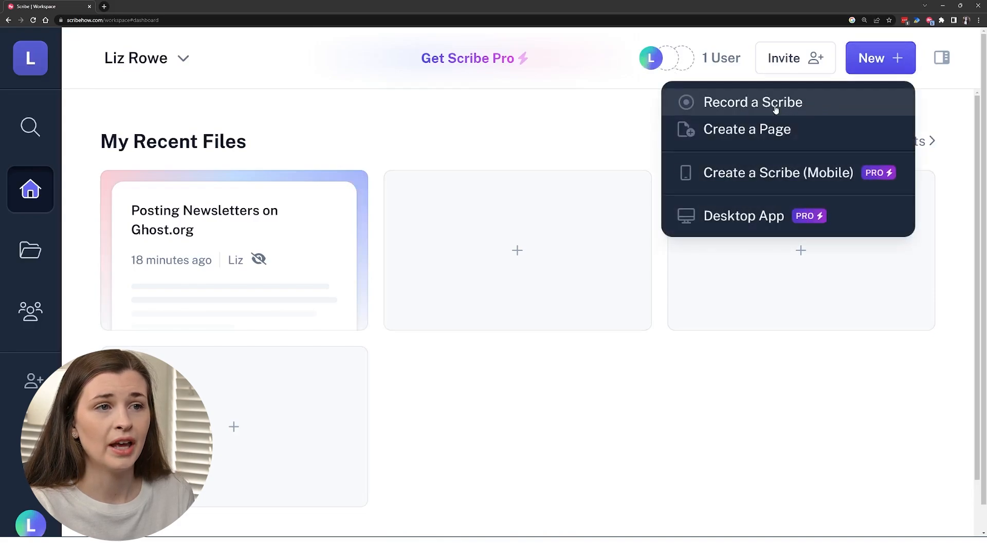
mouse_move(727, 132)
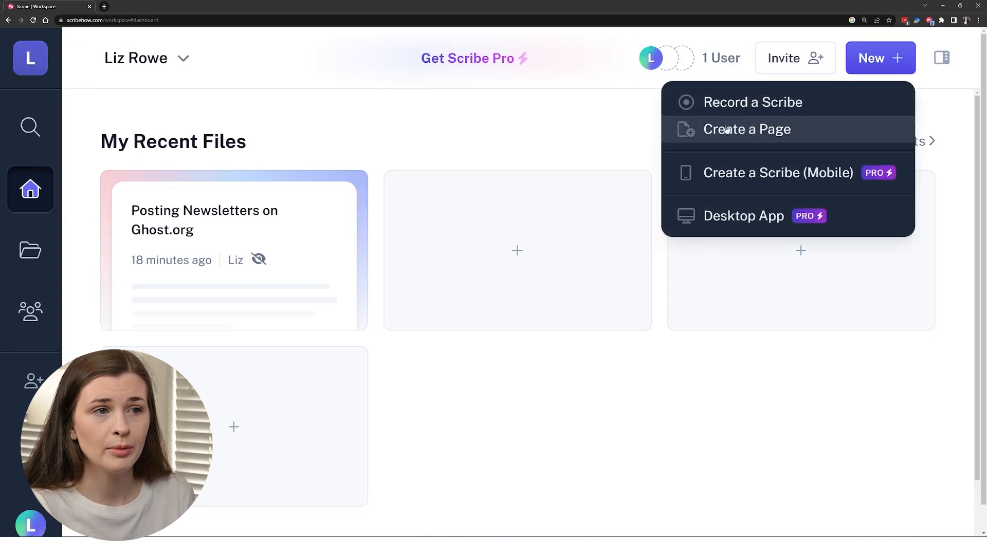
mouse_move(768, 177)
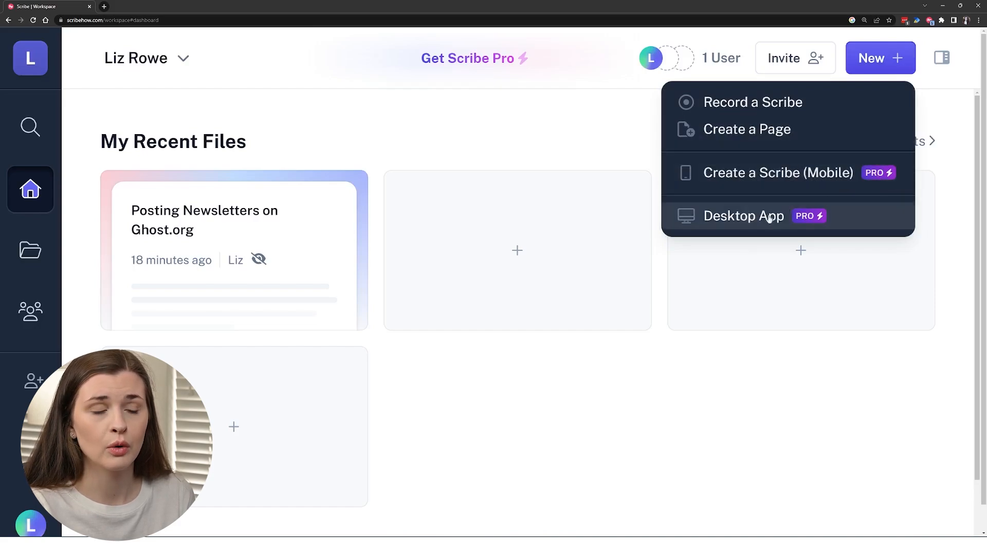
mouse_move(704, 414)
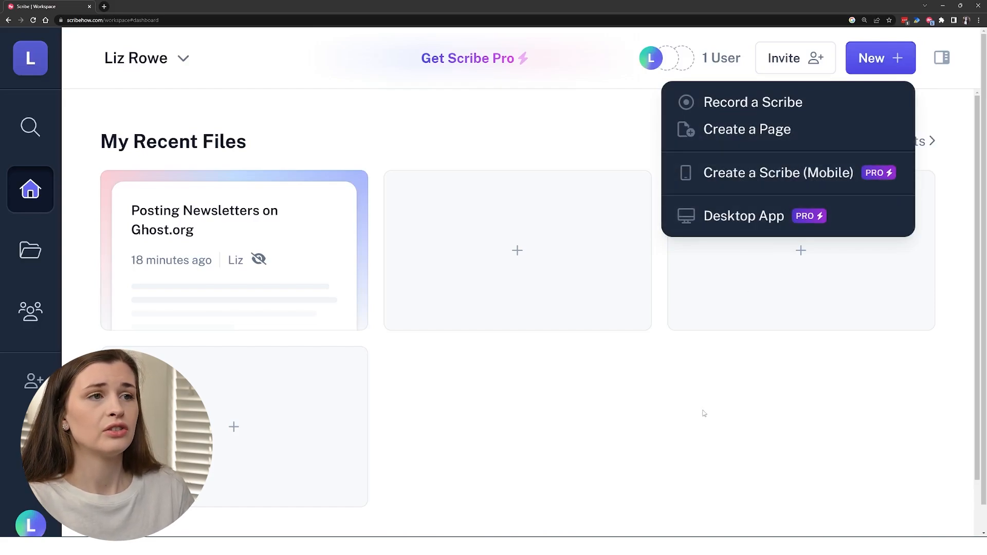
click(743, 216)
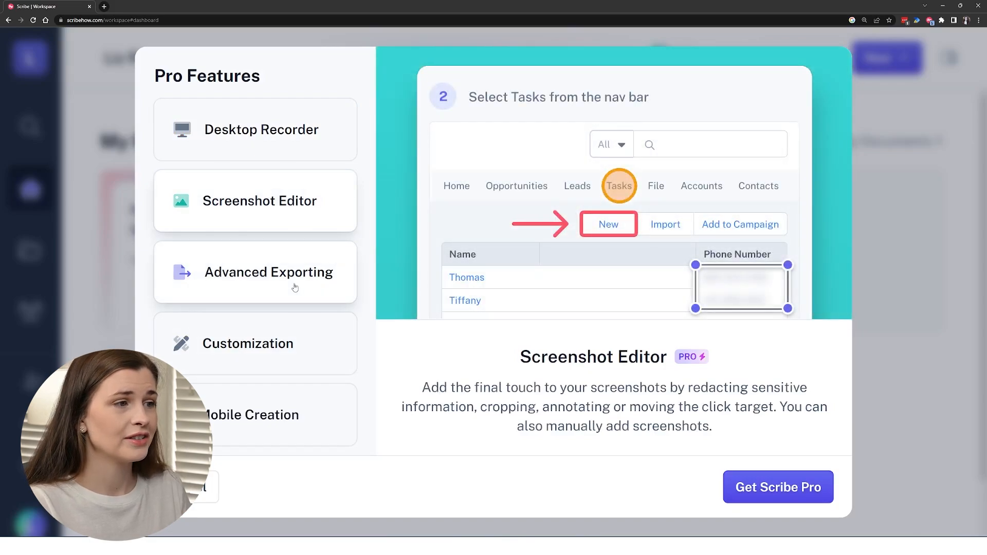
- View Advanced Exporting in Pro Features, then open the Basic, Pro and Enterprise plans page
click(268, 272)
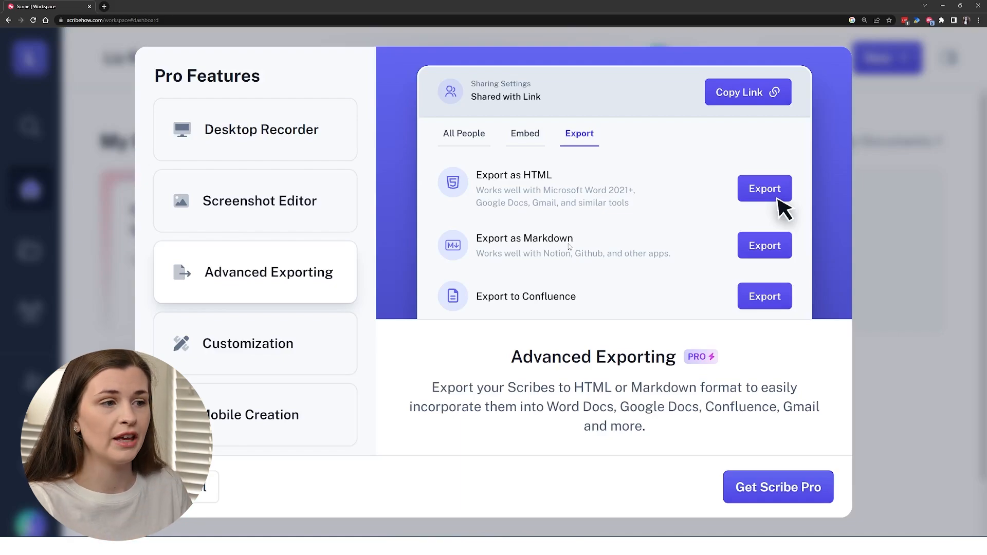
mouse_move(270, 358)
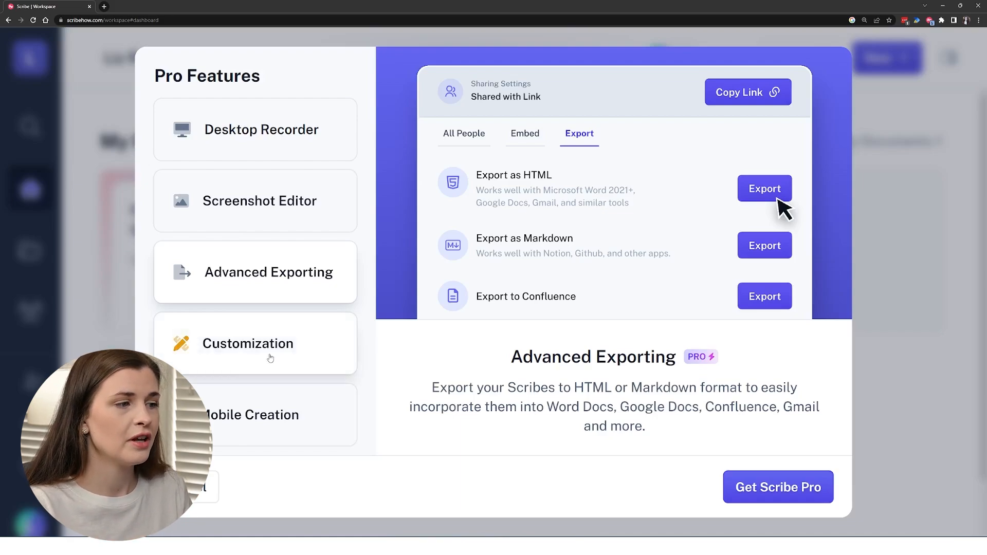
mouse_move(725, 432)
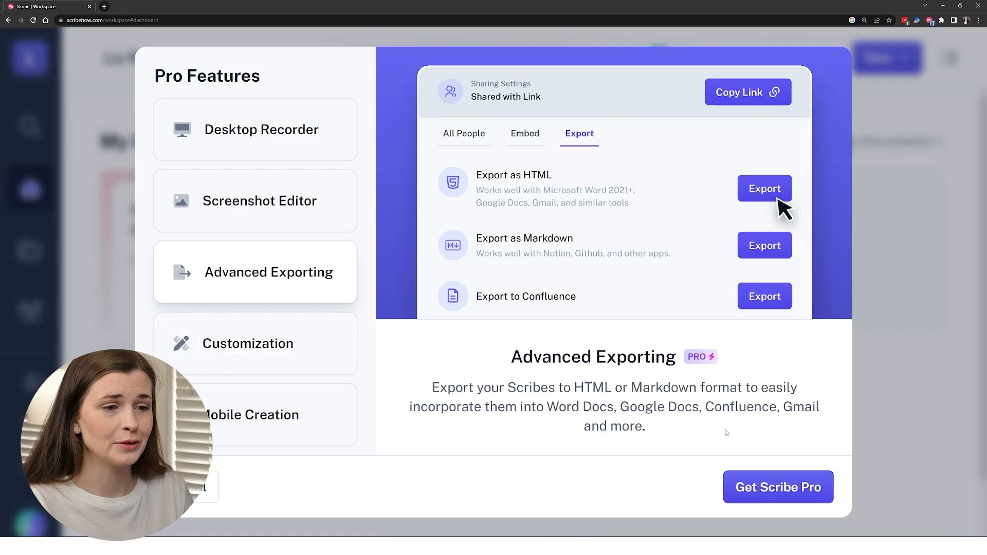
click(778, 487)
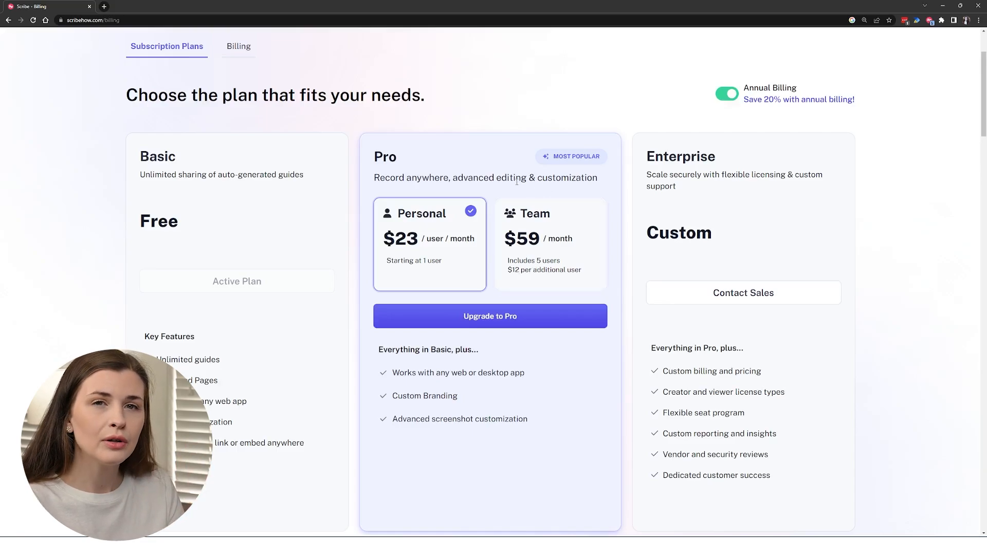
mouse_move(481, 169)
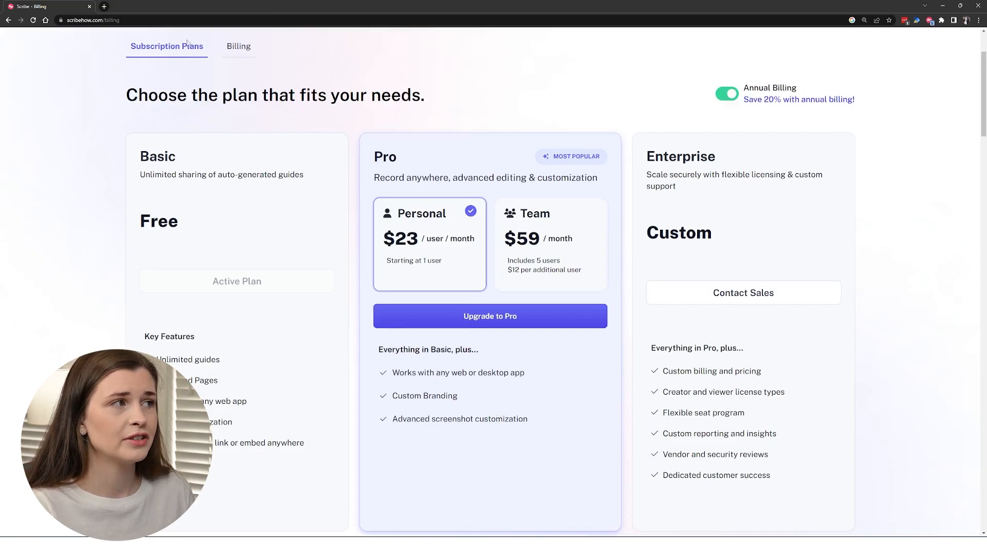
mouse_move(232, 58)
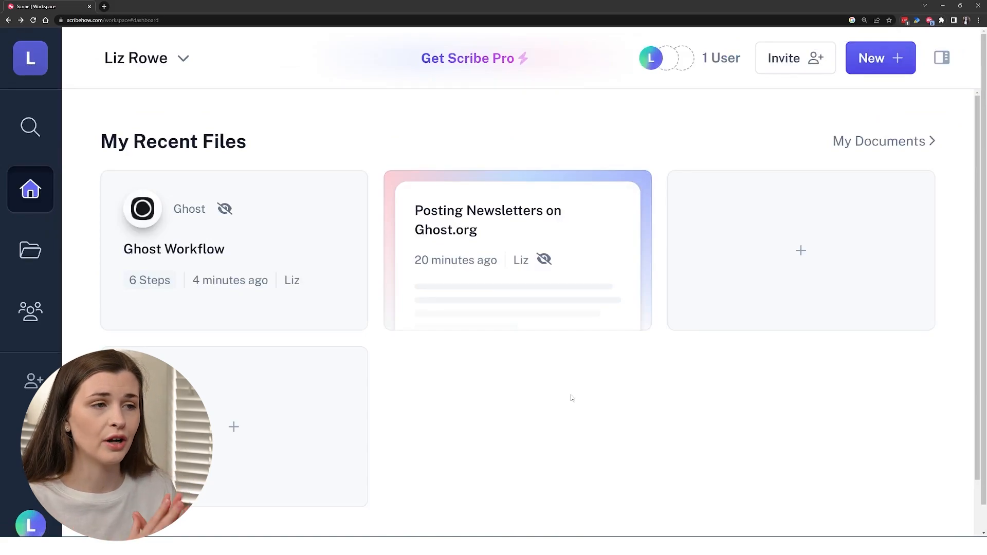
mouse_move(503, 231)
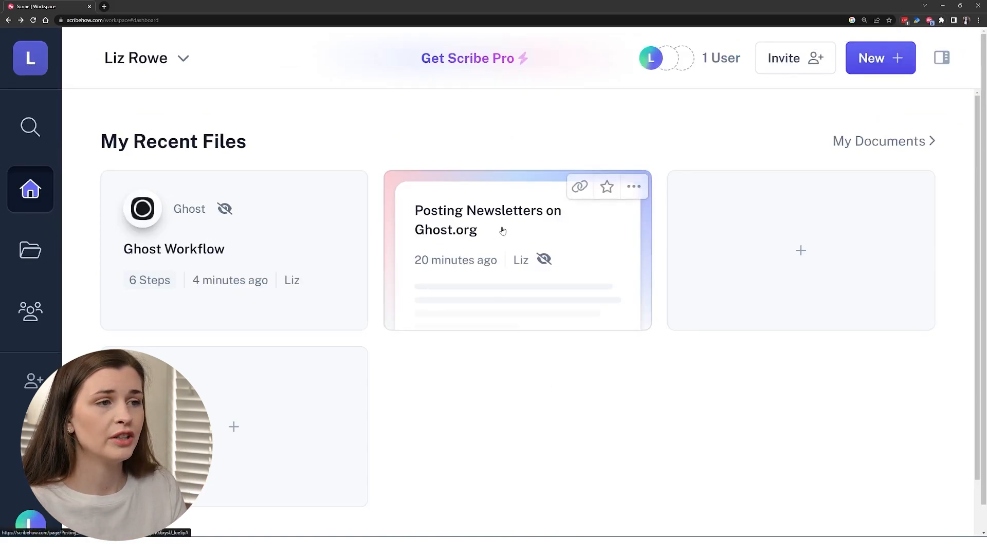
- Open 'Posting Newsletters on Ghost.org' and scroll down to its Posts section and YouTube video
click(880, 57)
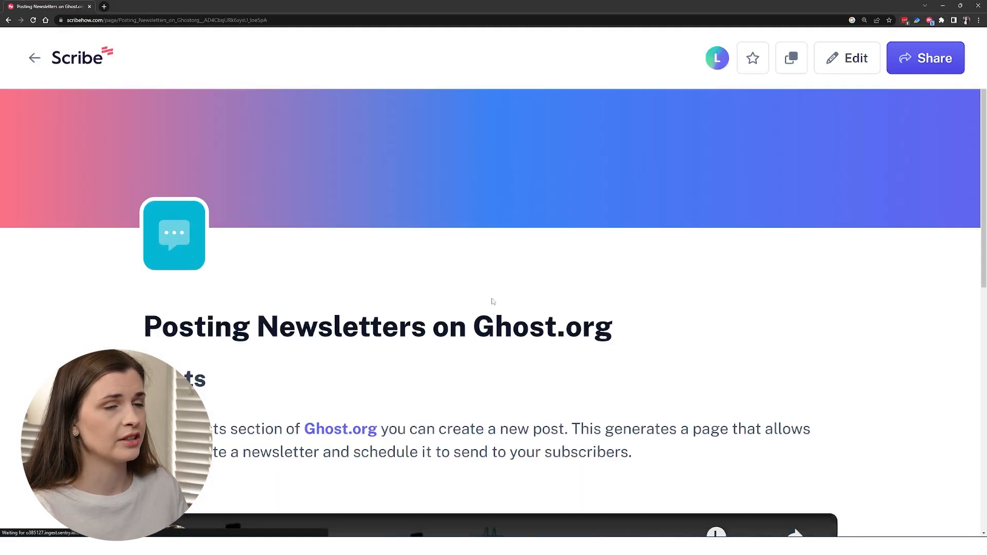
mouse_move(672, 326)
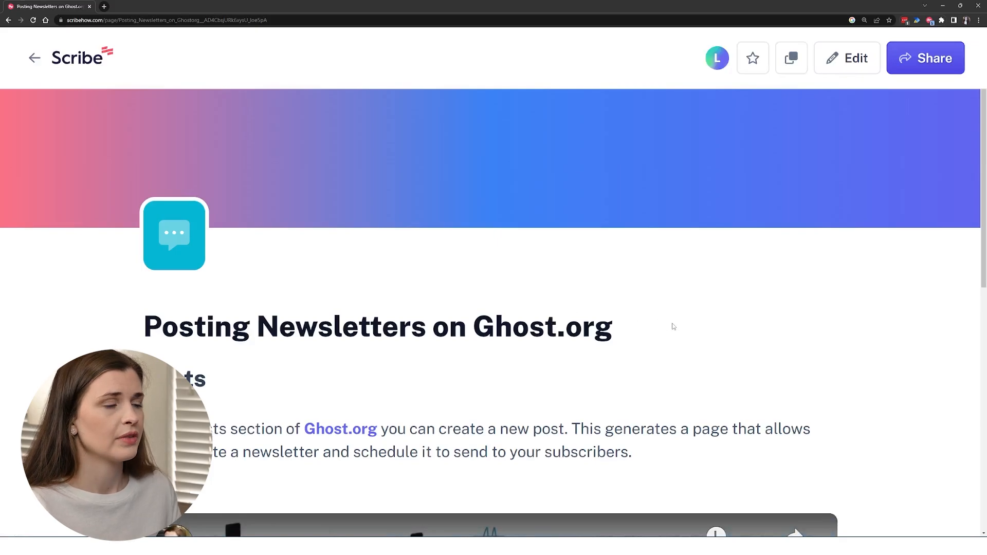
scroll(down, 3)
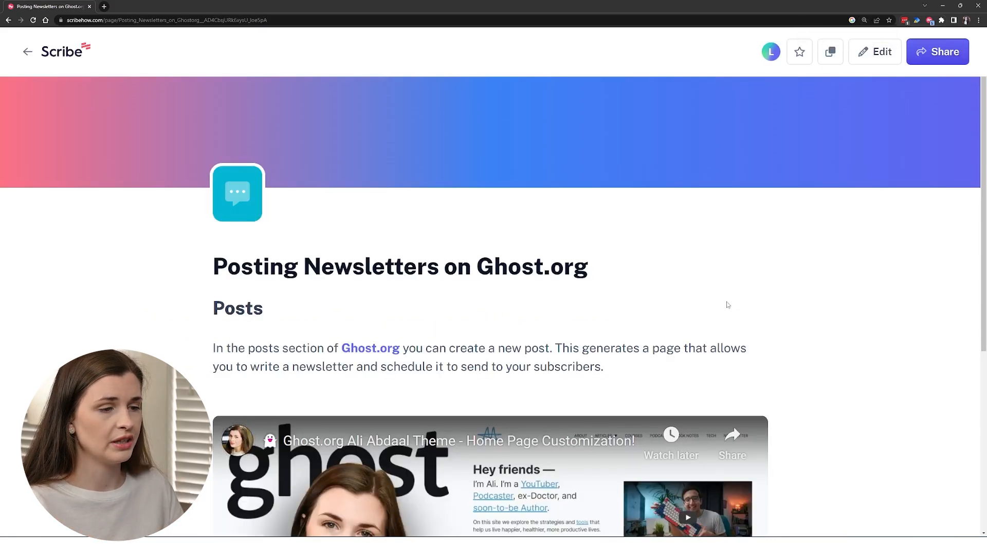
scroll(down, 3)
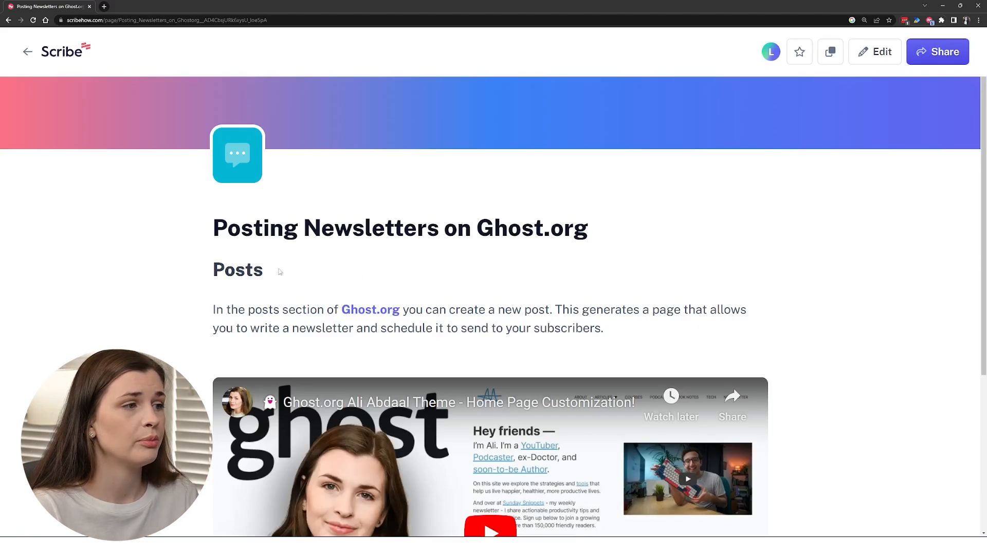
scroll(down, 3)
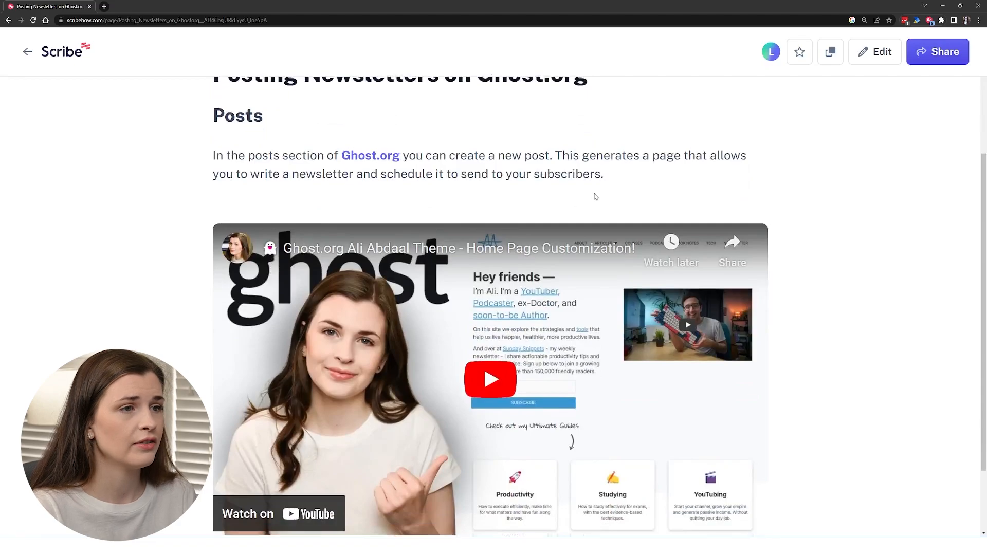
- Edit the page, add a block after the Posts intro, and choose Add a Scribe
click(874, 51)
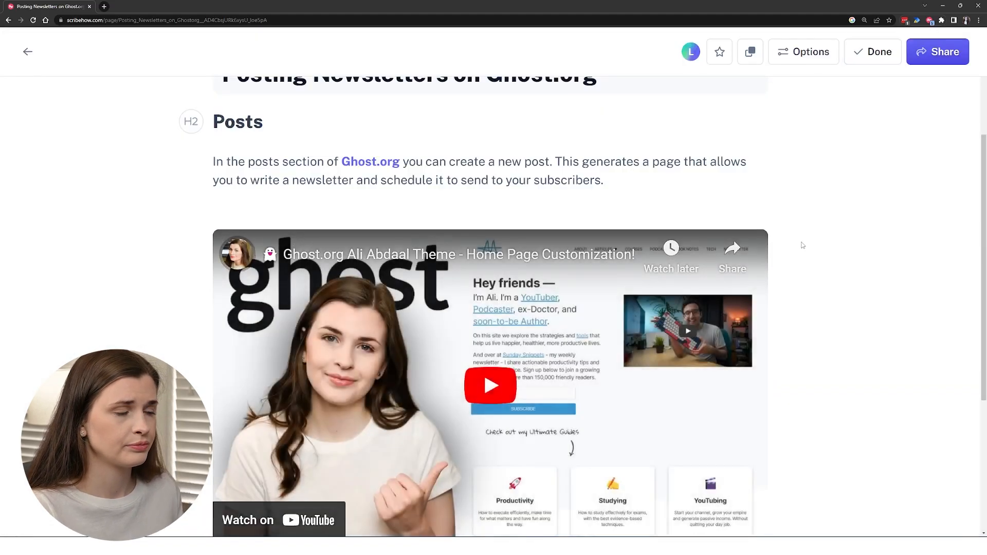
key(ctrl++)
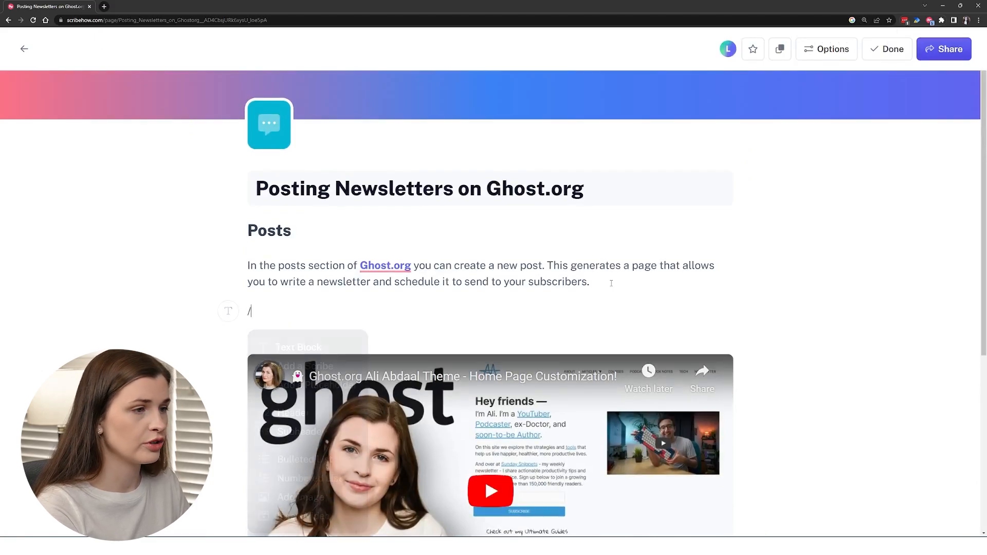
text(/)
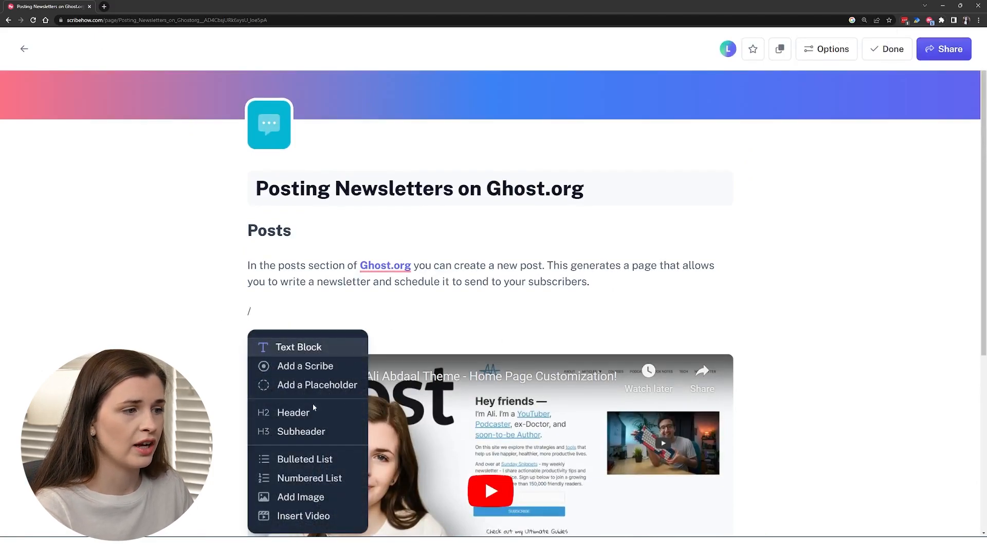
mouse_move(305, 512)
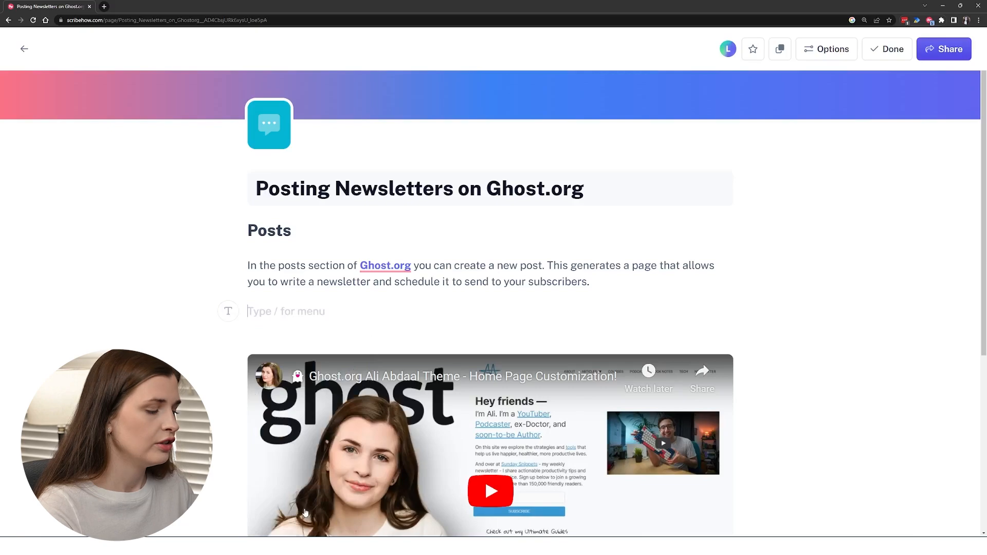
text(#)
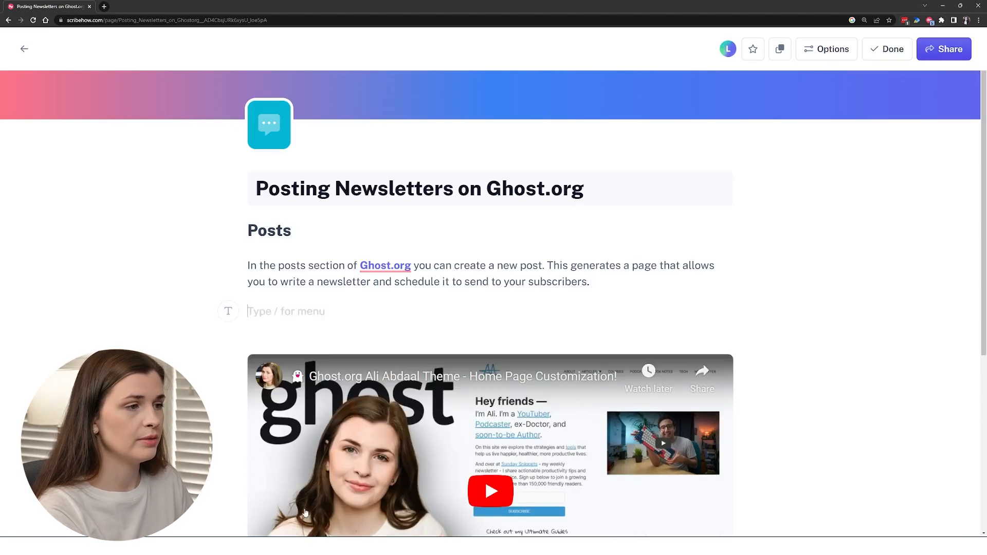
text(/)
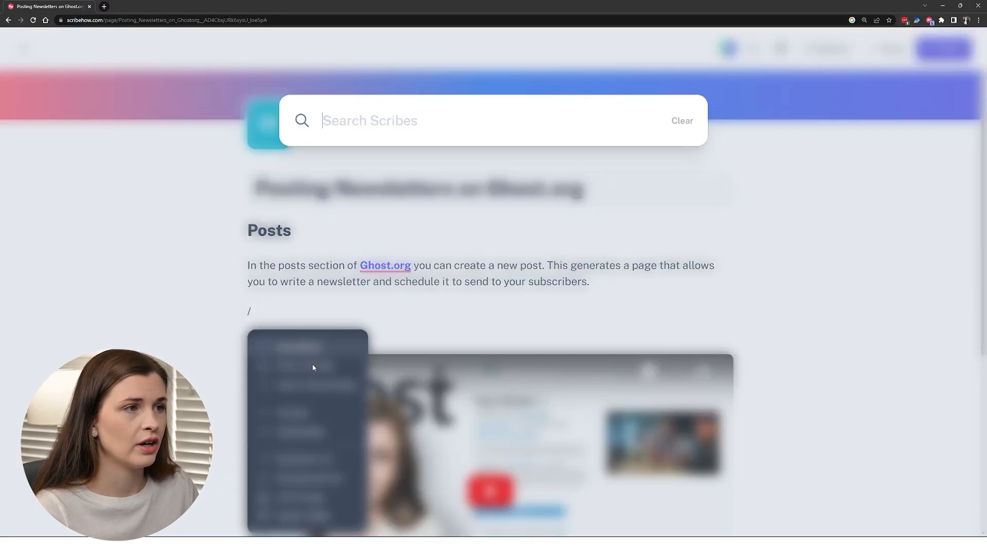
- Embed the Ghost Workflow guide found by searching 'ghost' and set it to shared
text(ghos)
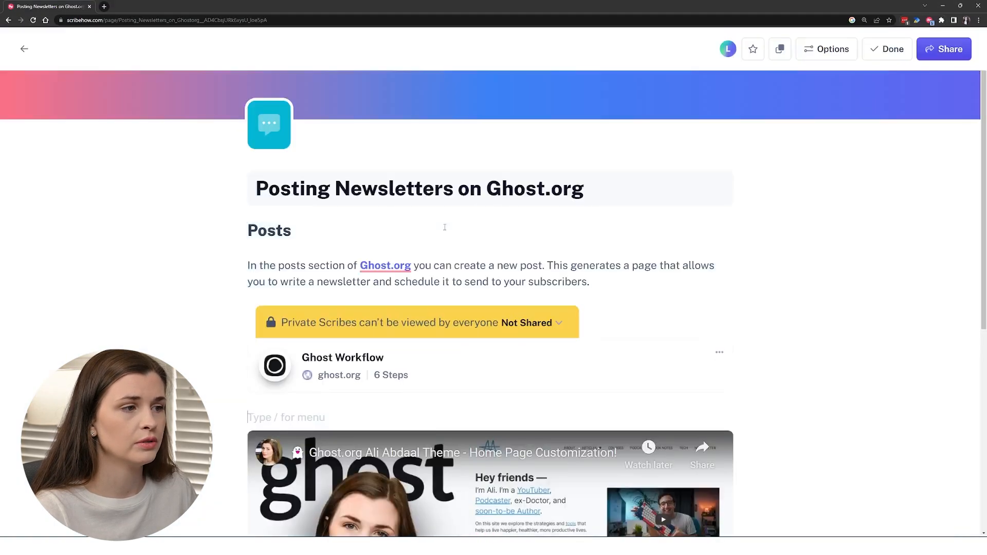
click(526, 322)
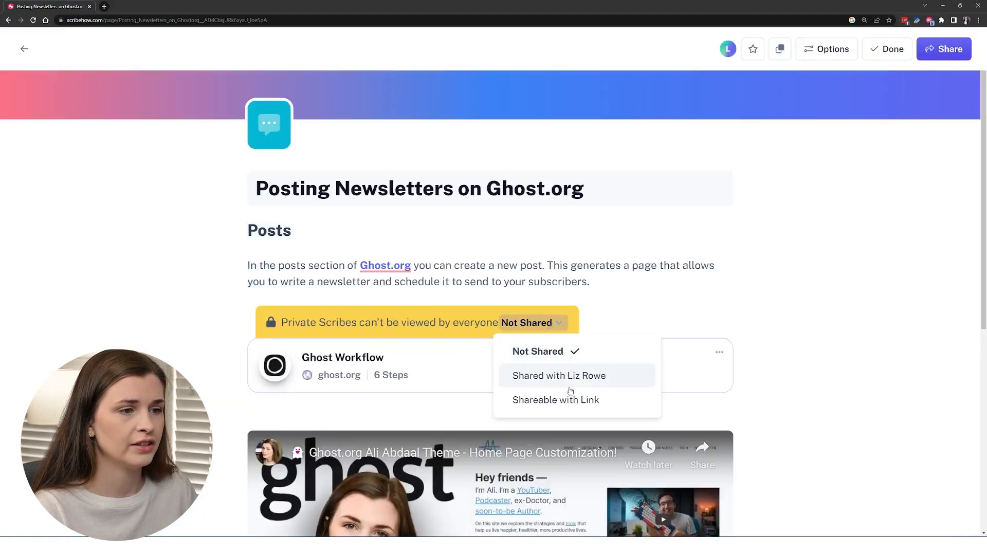
click(668, 282)
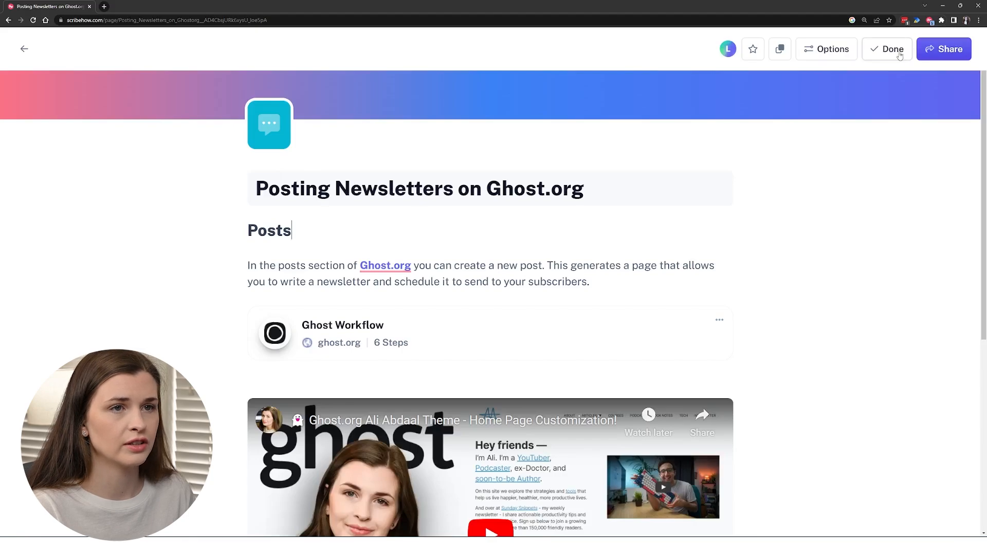
- Exit edit mode with Done and open the embedded Ghost Workflow guide's steps
click(891, 48)
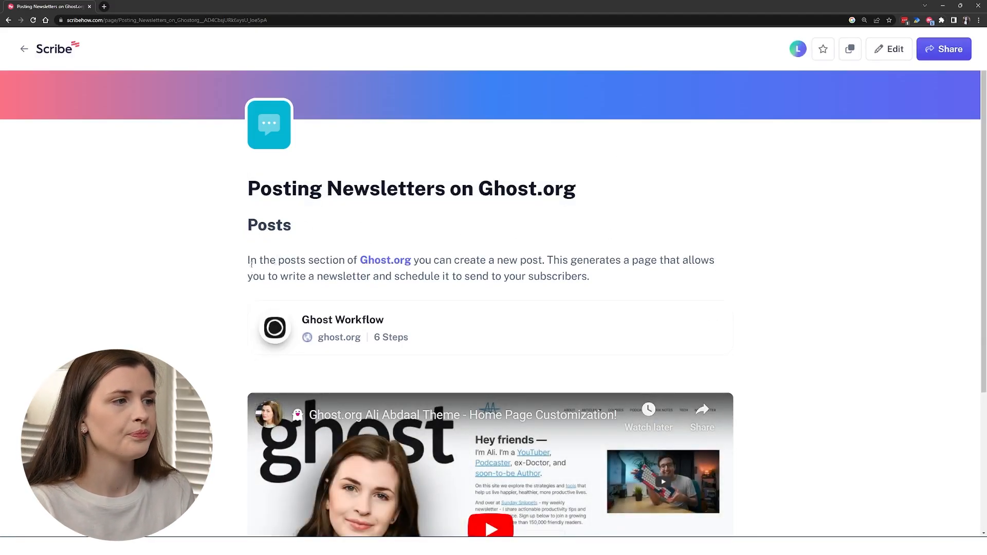
drag(247, 260, 552, 260)
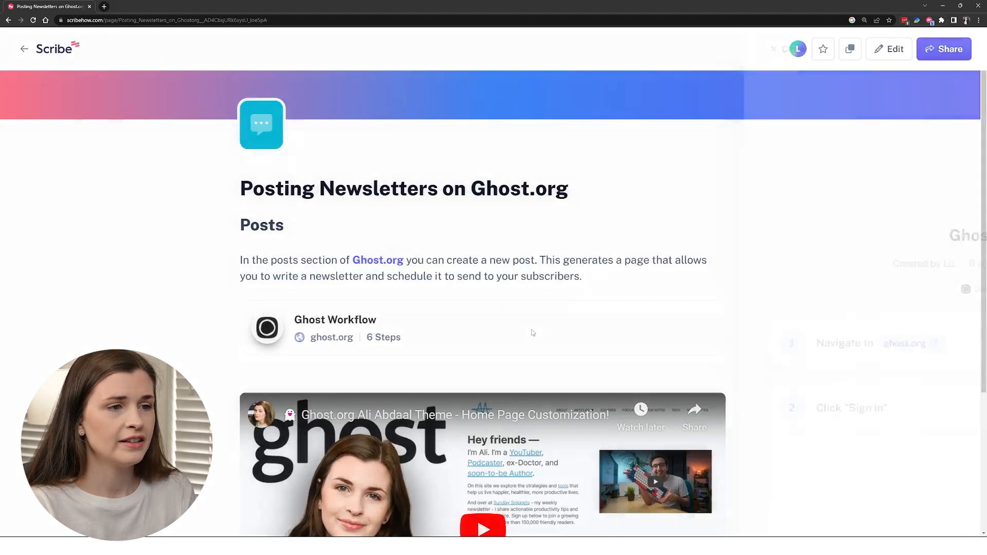
click(335, 320)
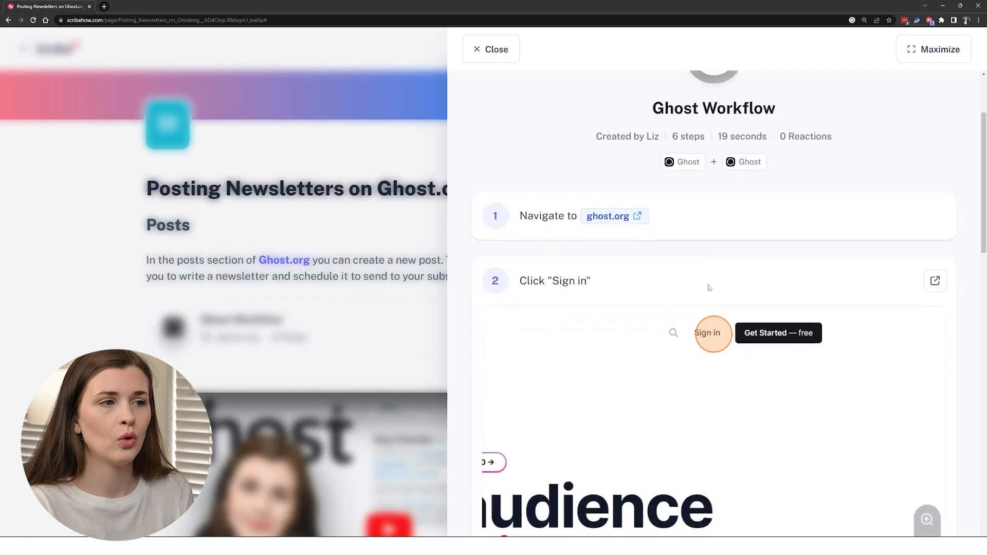
scroll(down, 3)
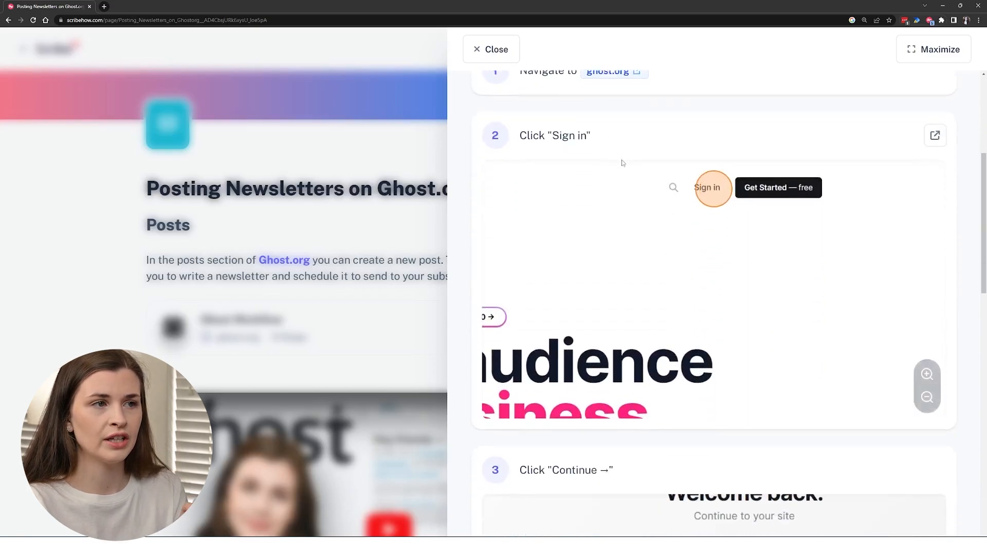
scroll(down, 3)
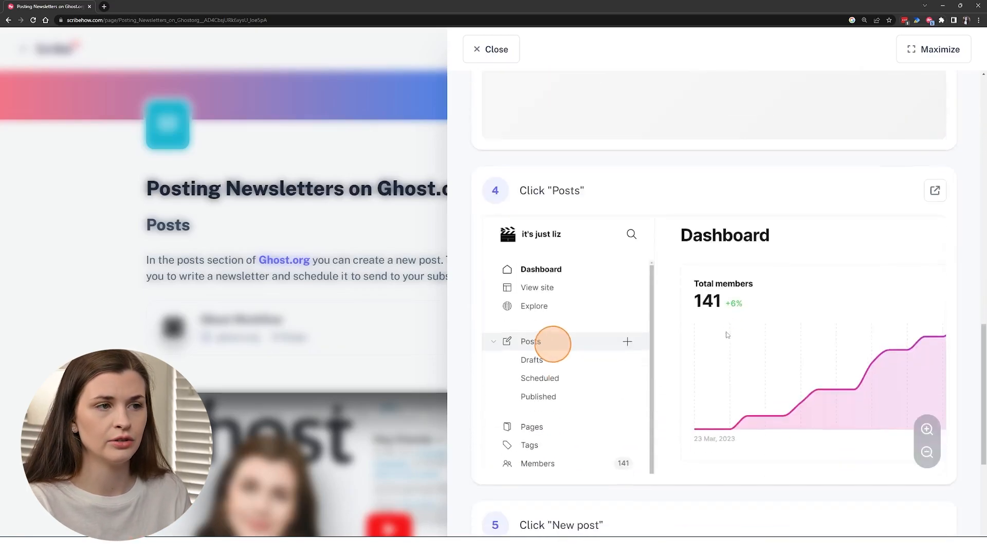
scroll(down, 3)
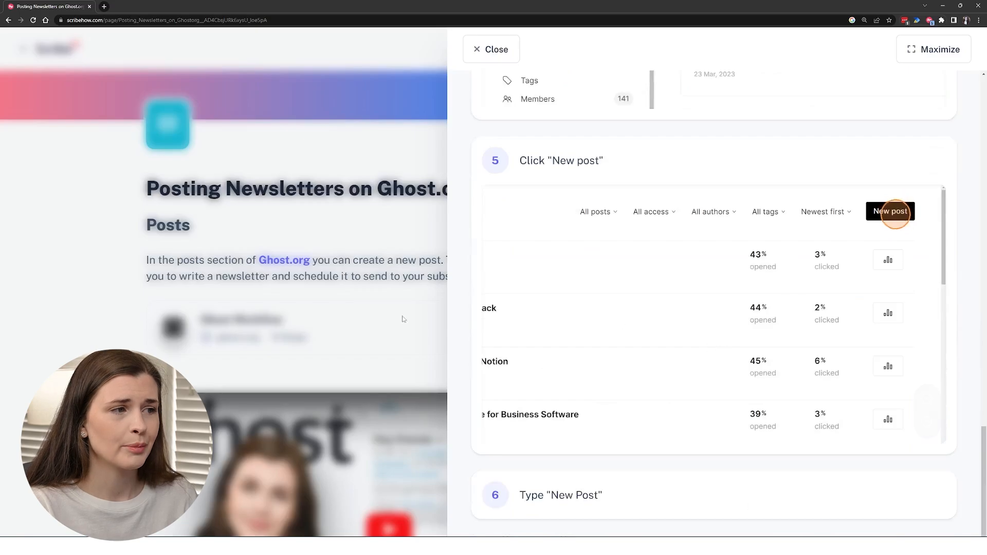
click(490, 48)
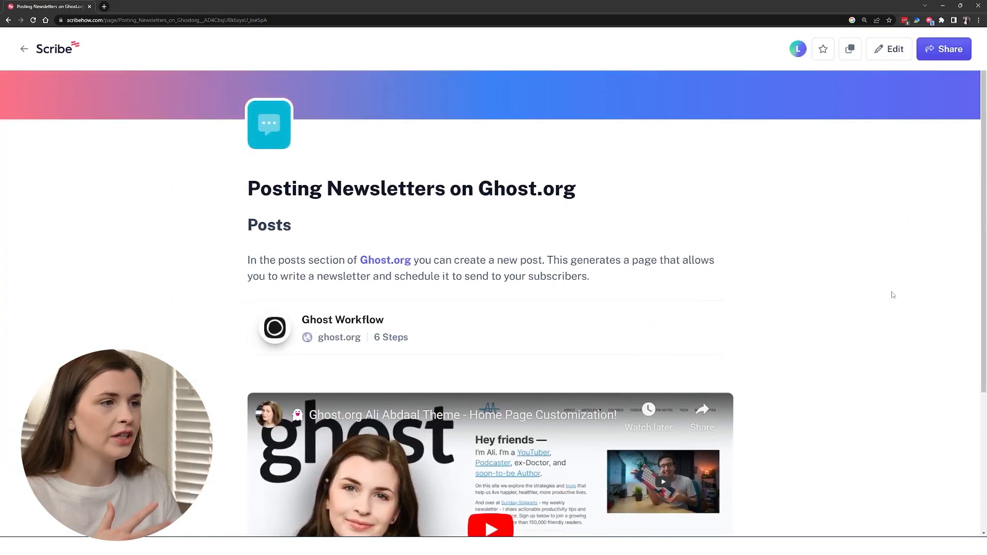
key(ctrl+plus)
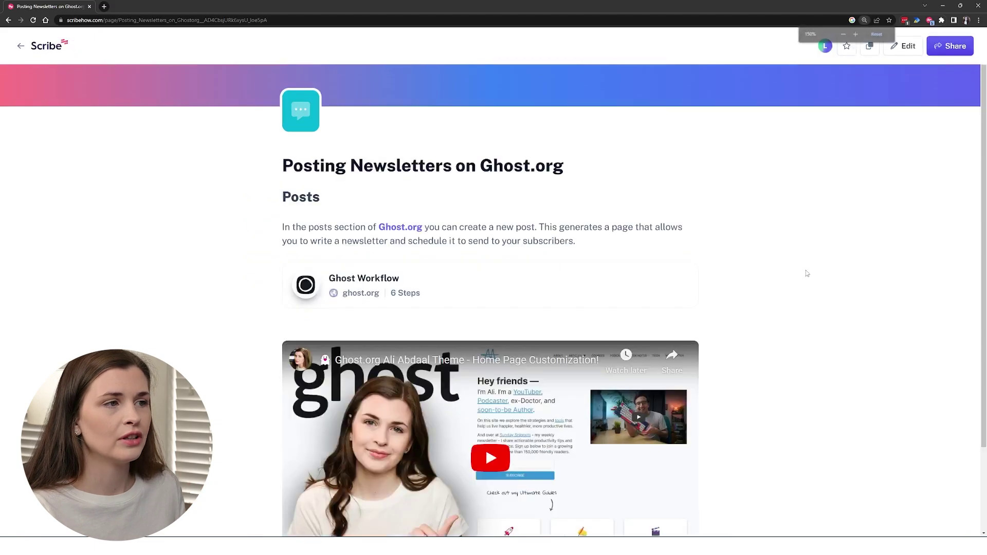